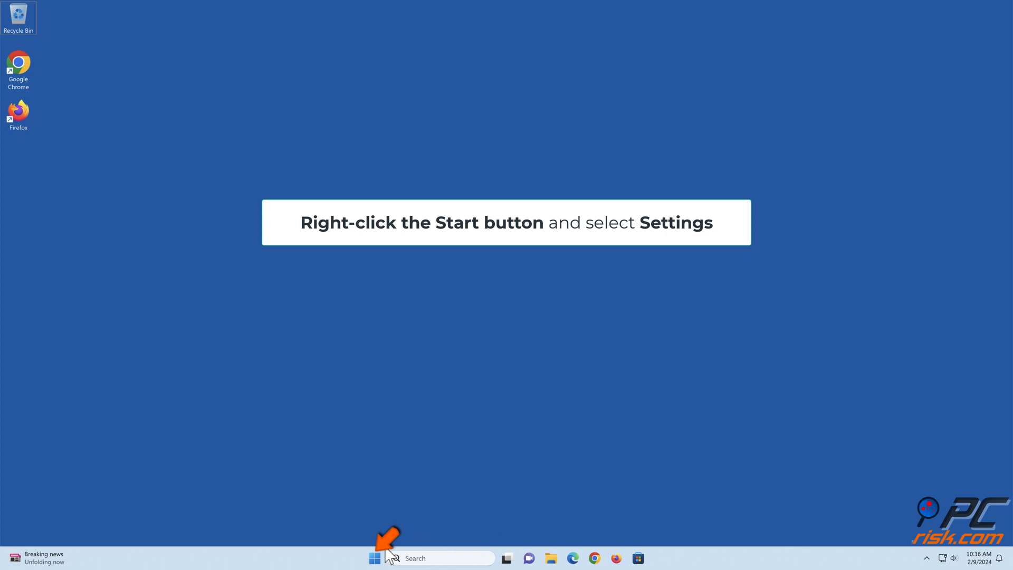
Open Windows Settings from the Start button's right-click quick link menu.
{"action": "right_click", "coordinate": [374, 558]}
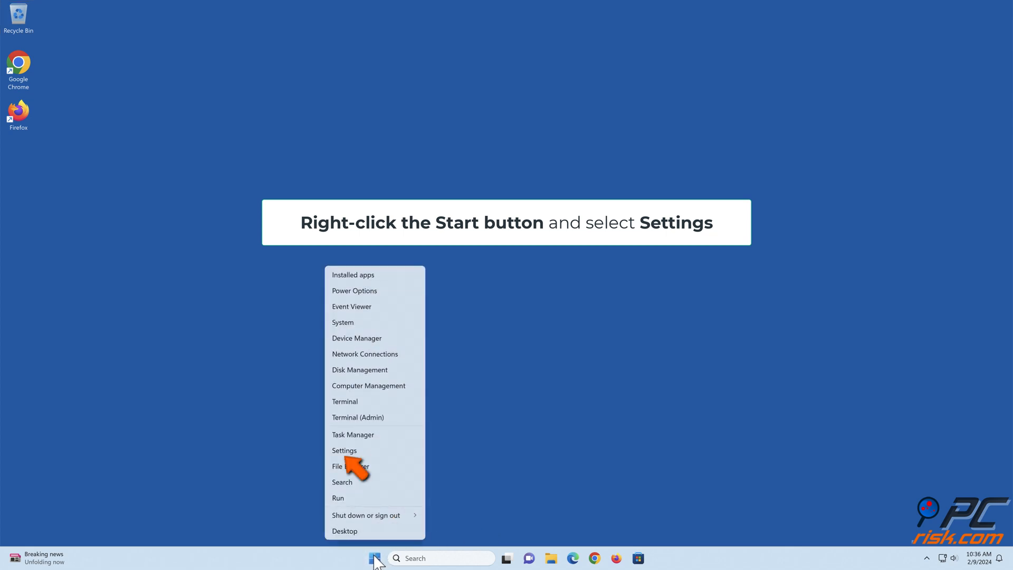
{"action": "left_click", "coordinate": [345, 450]}
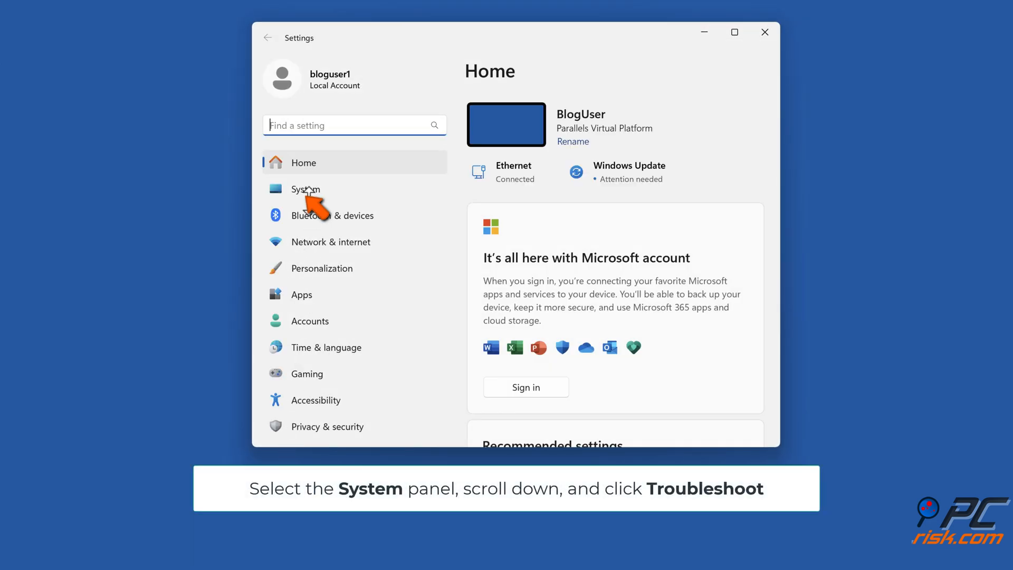
Go to System > Troubleshoot > Other troubleshooters and run the Network and Internet troubleshooter.
{"action": "left_click", "coordinate": [306, 189]}
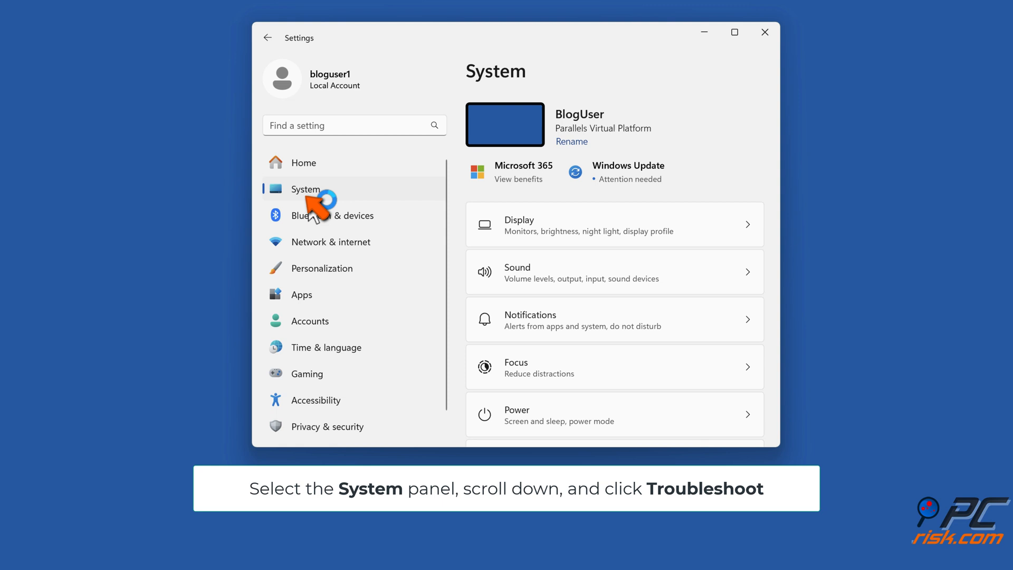
{"action": "mouse_move", "coordinate": [601, 252]}
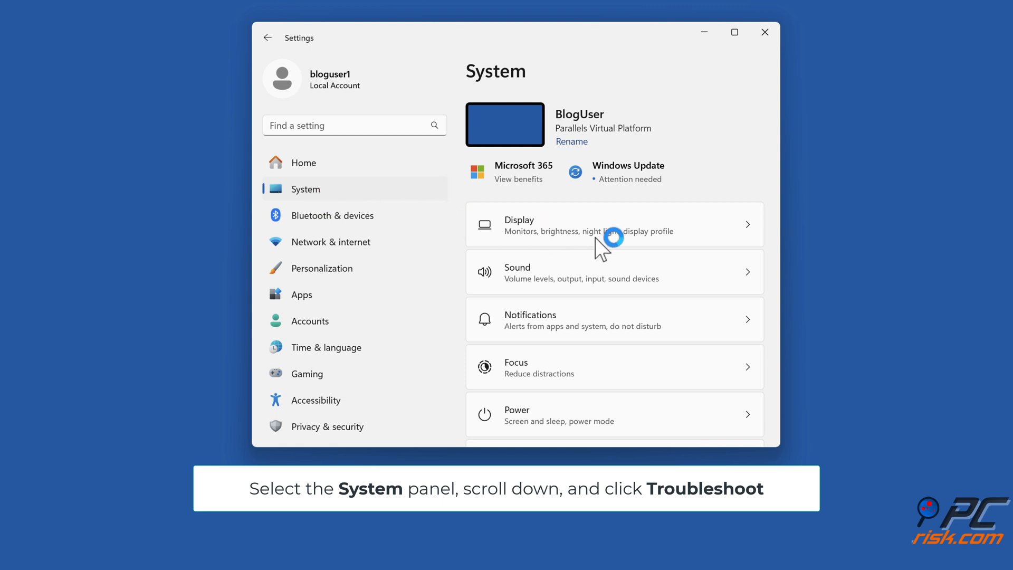
{"action": "scroll", "scroll_direction": "down", "scroll_amount": 3}
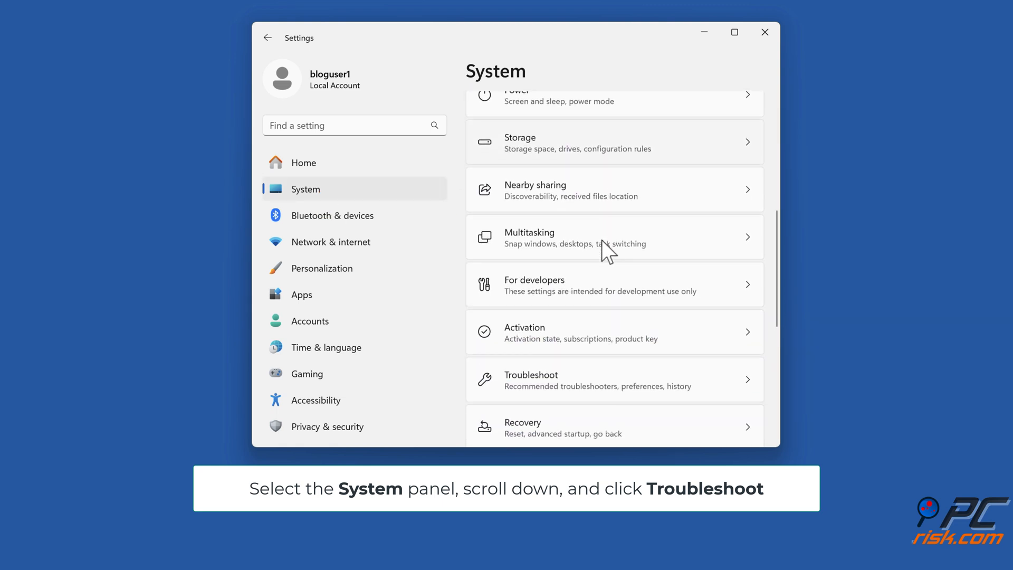
{"action": "scroll", "scroll_direction": "down", "scroll_amount": 3}
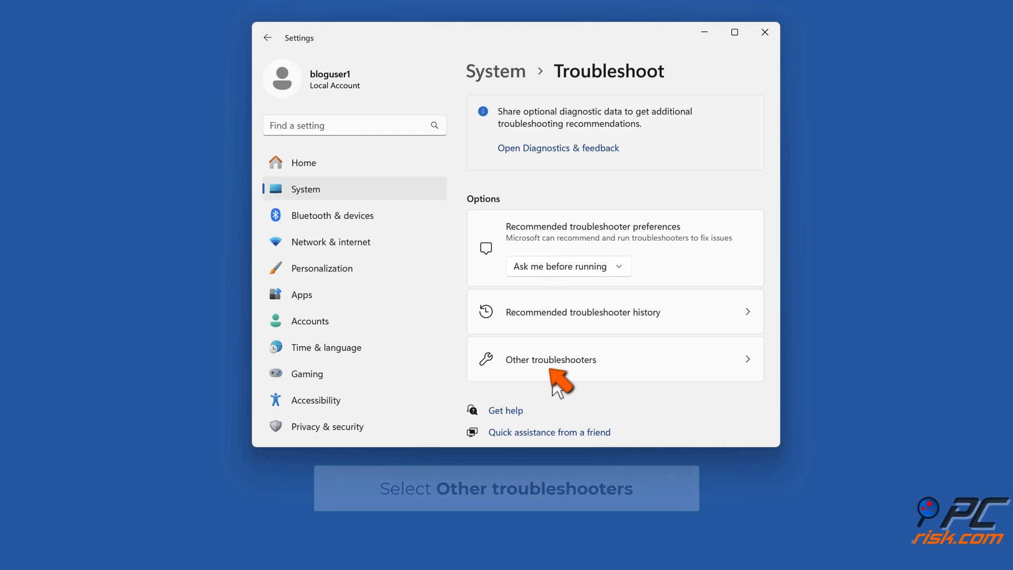
{"action": "left_click", "coordinate": [550, 360]}
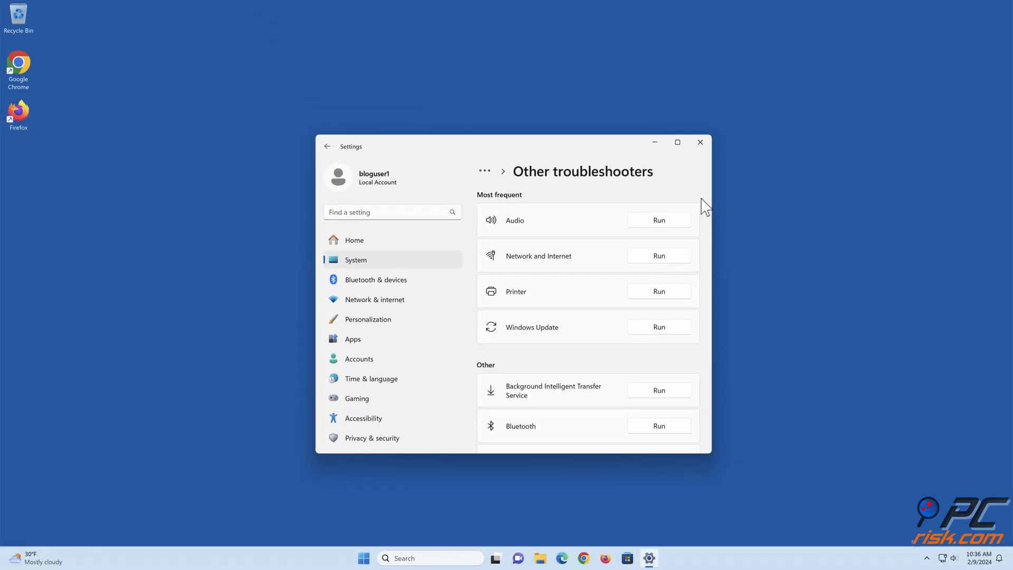
{"action": "left_click", "coordinate": [700, 142]}
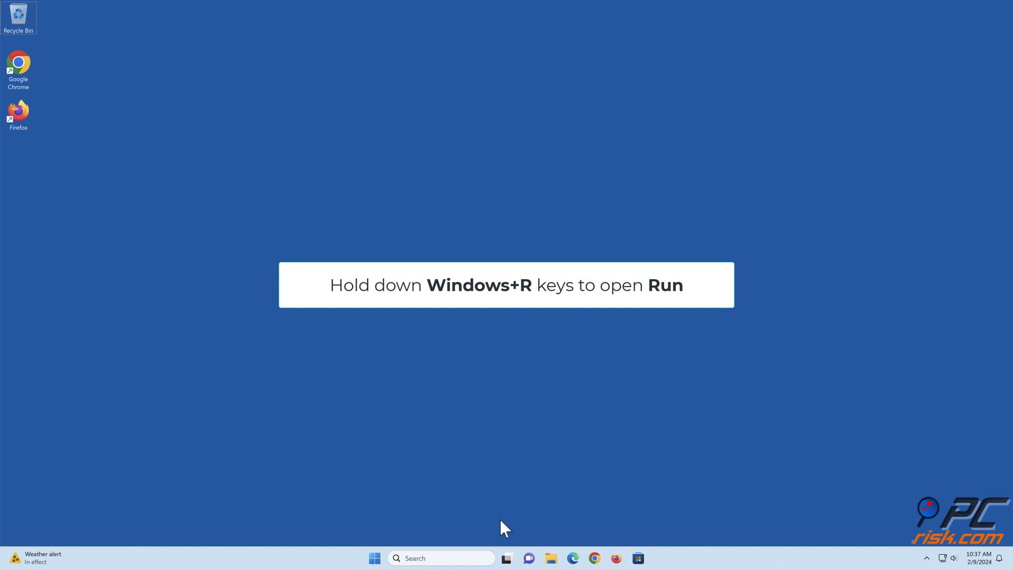
Launch cmd from the Run dialog as administrator.
{"action": "key", "text": "Win+r"}
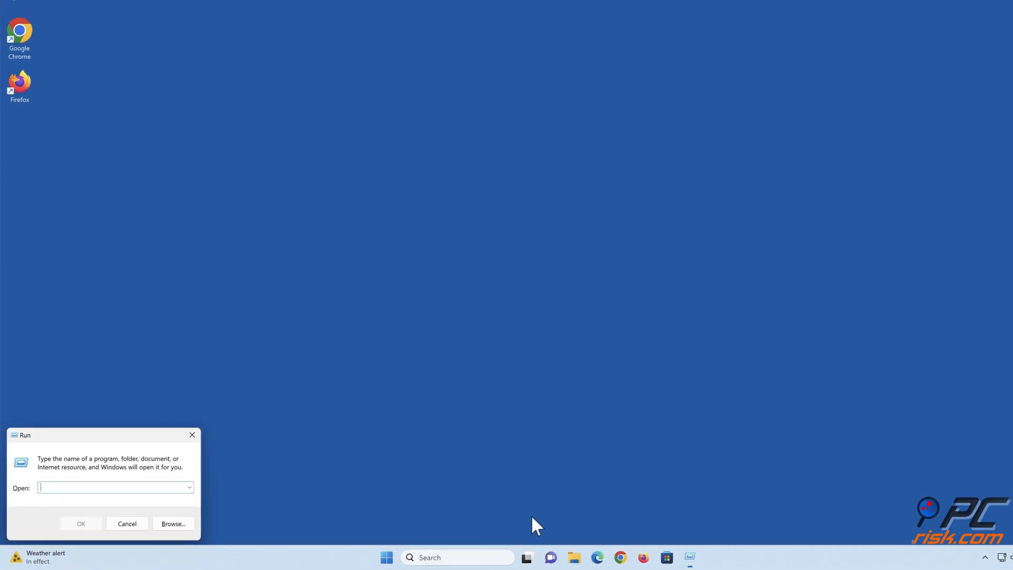
{"action": "type", "text": "c"}
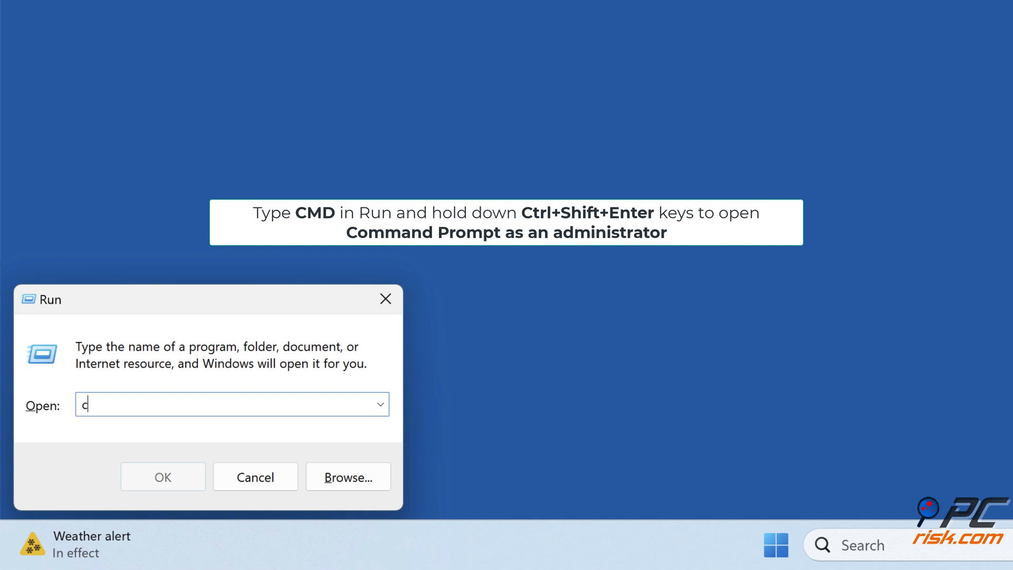
{"action": "type", "text": "md"}
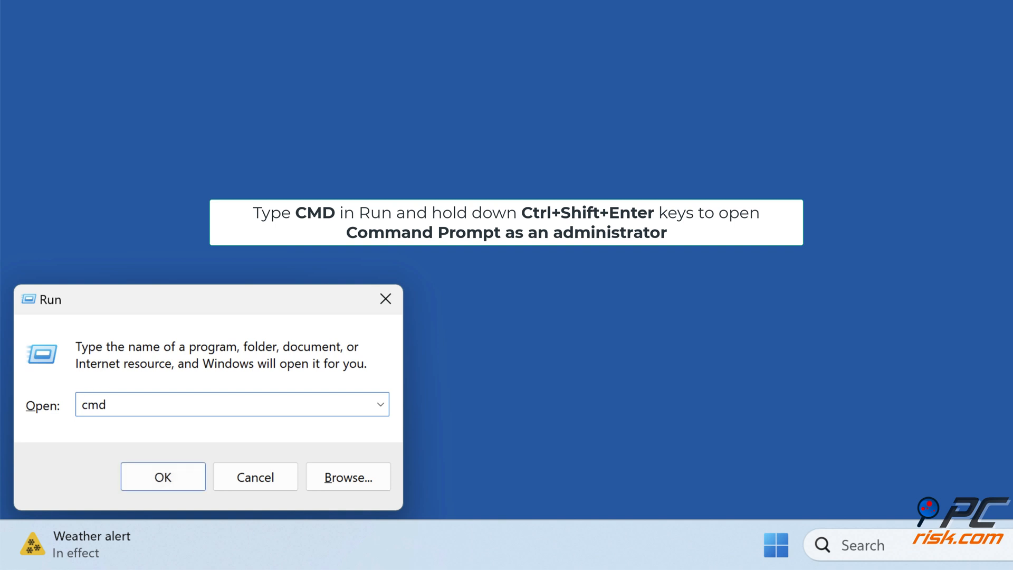
{"action": "left_click", "coordinate": [232, 405]}
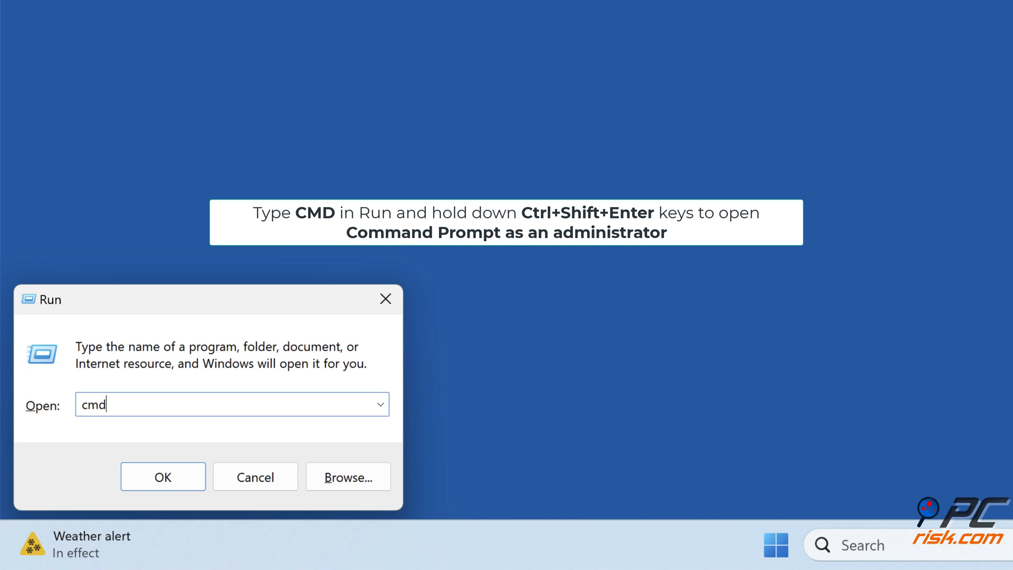
{"action": "key", "text": "ctrl+shift+enter"}
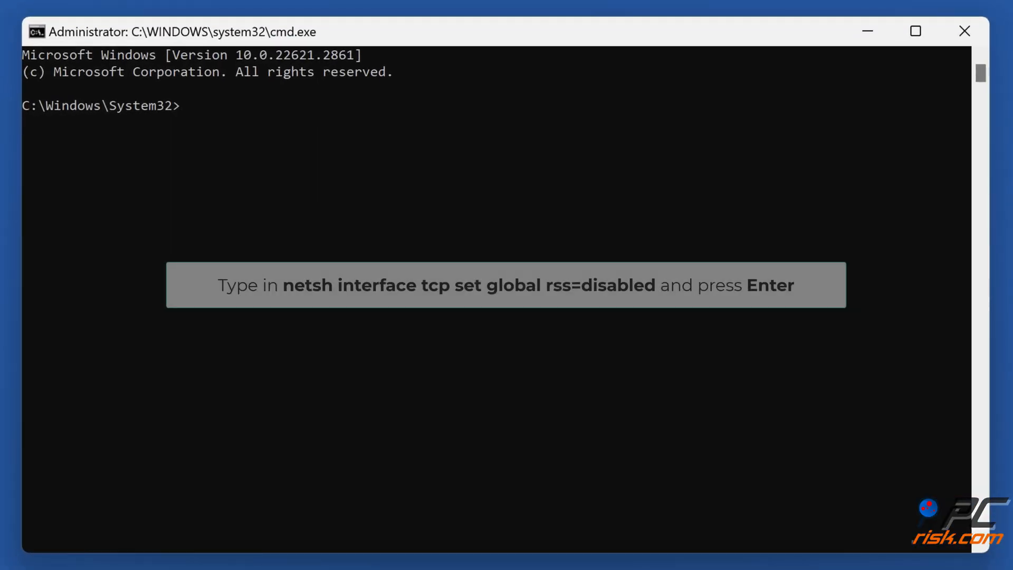
Disable TCP receive-side scaling with 'netsh interface tcp set global rss=disabled'.
{"action": "type", "text": "netsh i"}
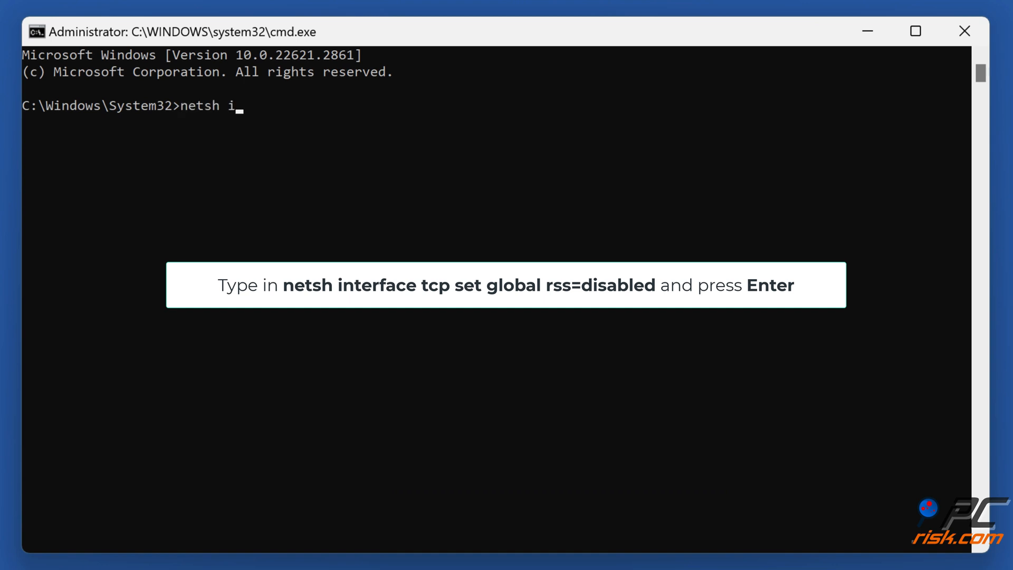
{"action": "type", "text": "nterface tcp set glo"}
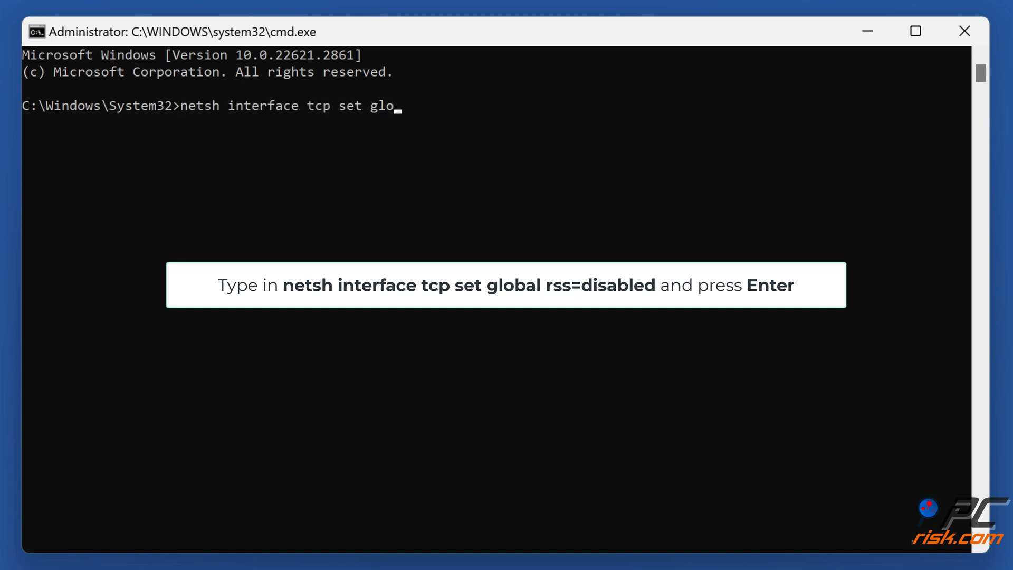
{"action": "type", "text": "bal rss=disabled"}
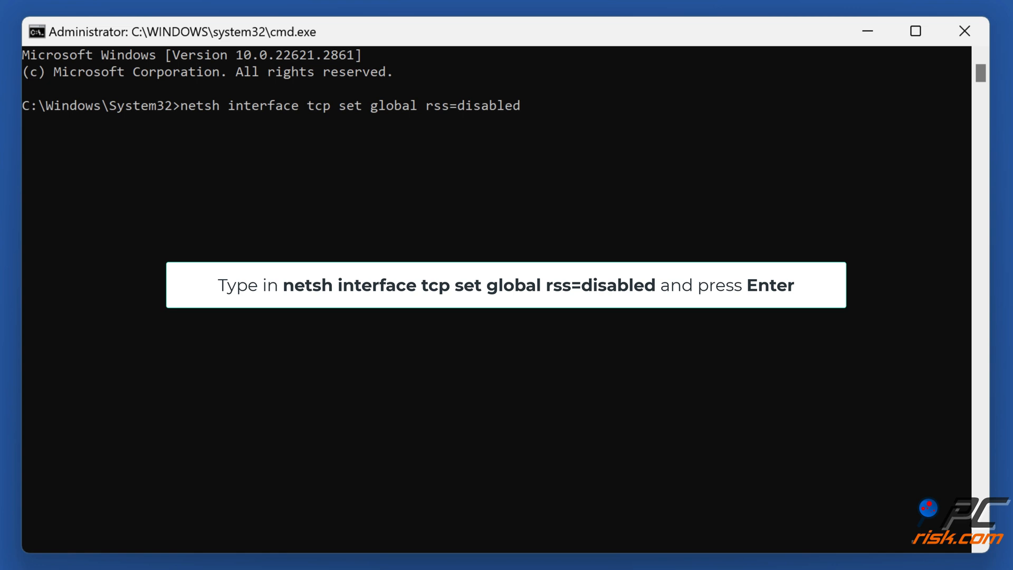
{"action": "key", "text": "Enter"}
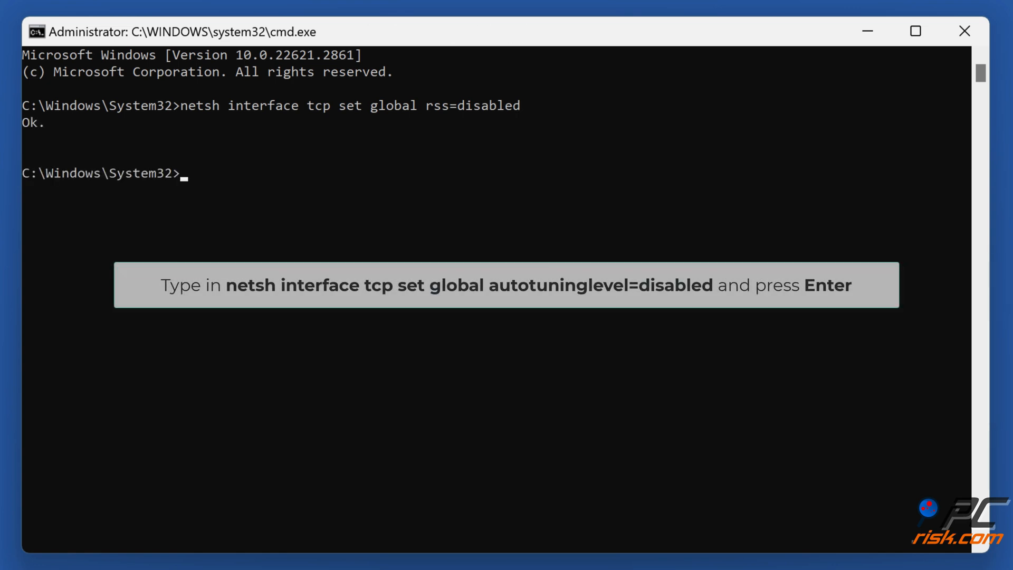
Disable the TCP autotuning level and enter 'netsh int ip set global taskoffload=disabled'.
{"action": "type", "text": "netsh interface tcp set global"}
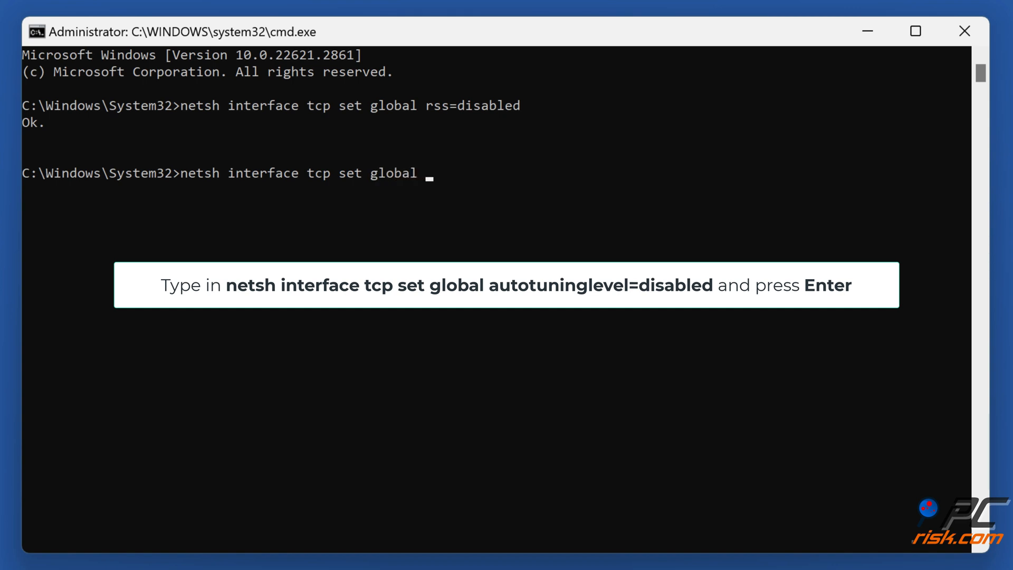
{"action": "type", "text": "autotuninglevel=disabled"}
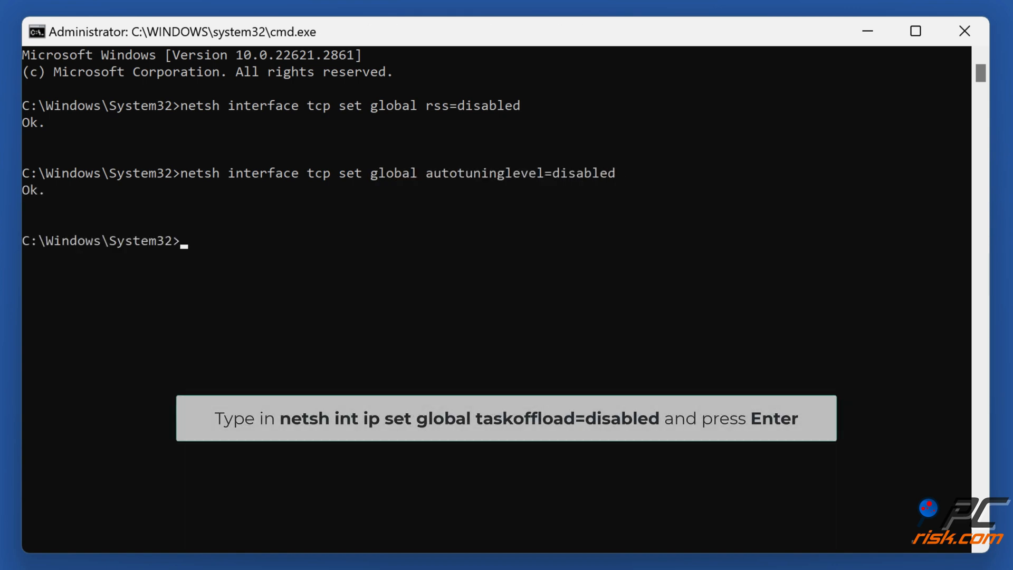
{"action": "type", "text": "netsh"}
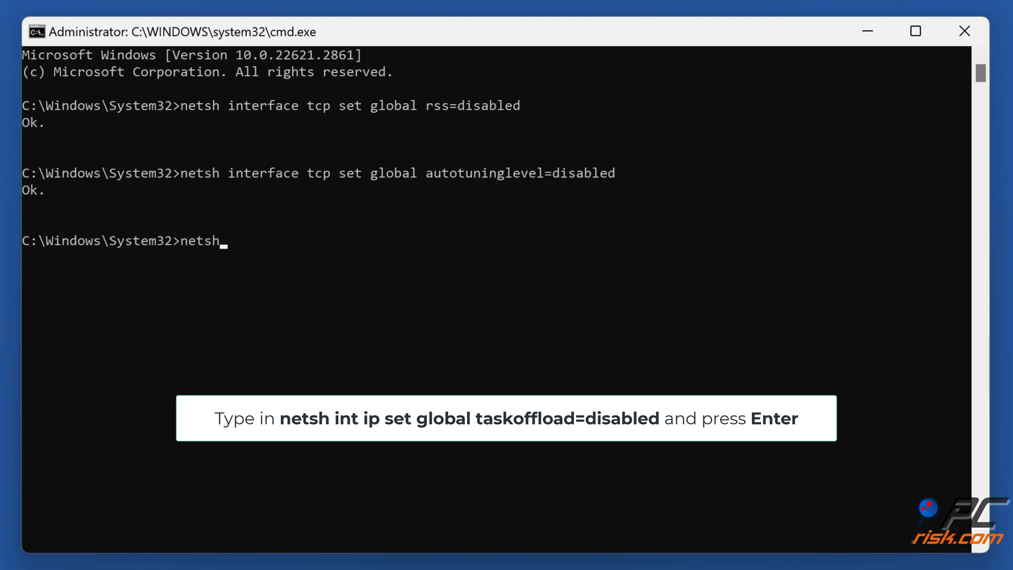
{"action": "type", "text": "int ip set global"}
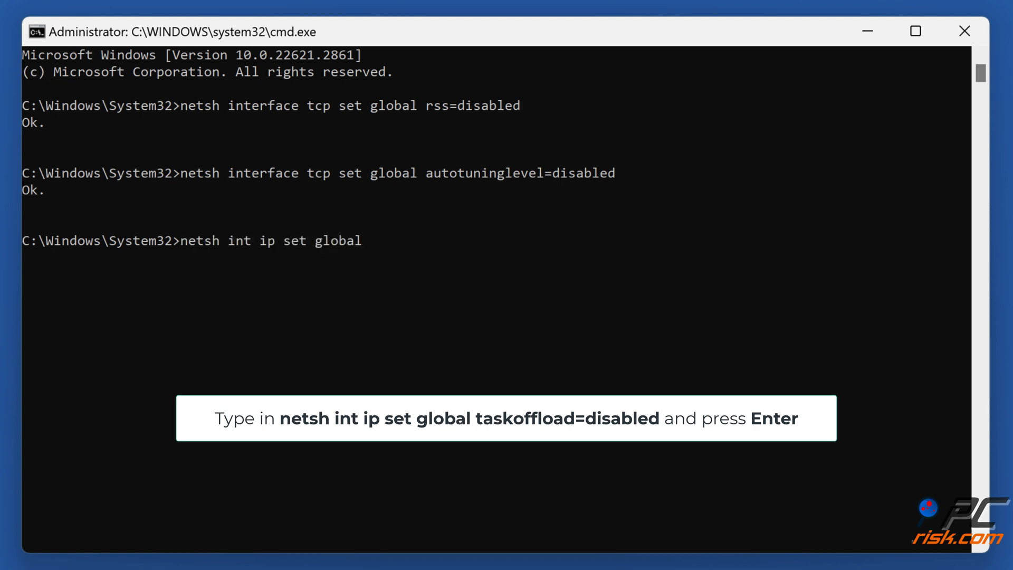
{"action": "type", "text": "taskoffload=di"}
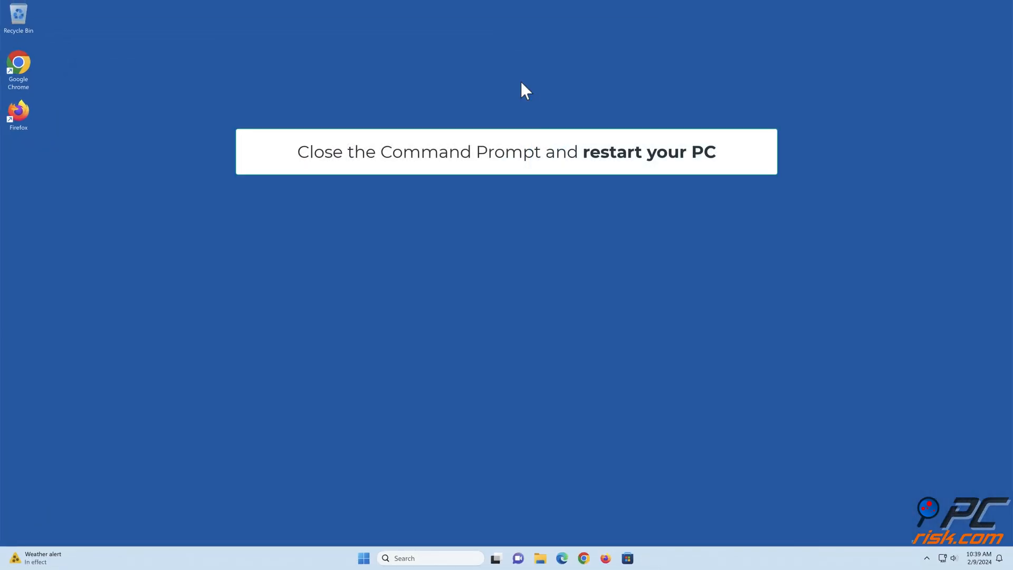
Restart the PC from the Start menu's power options.
{"action": "left_click", "coordinate": [363, 558]}
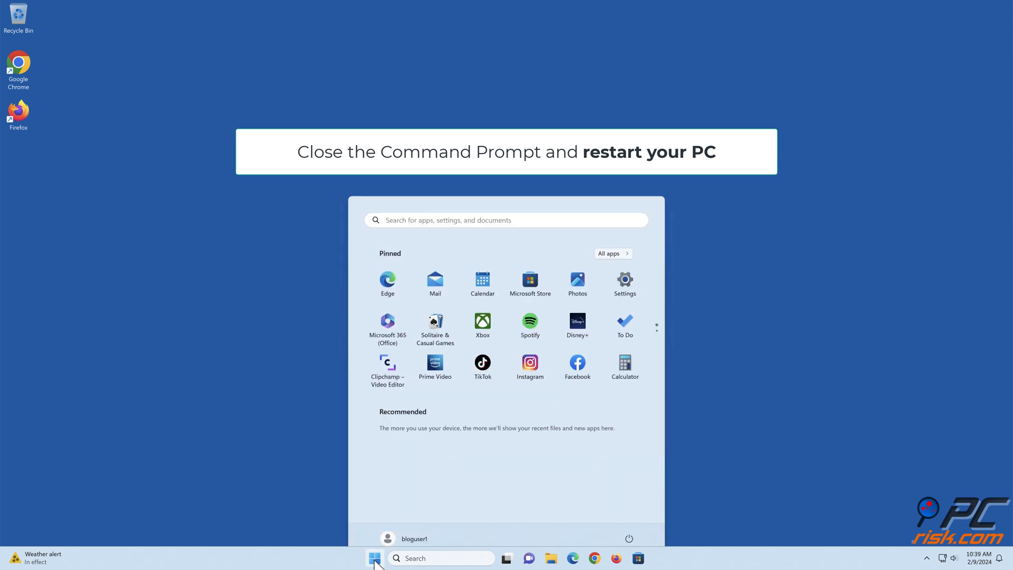
{"action": "left_click", "coordinate": [628, 538]}
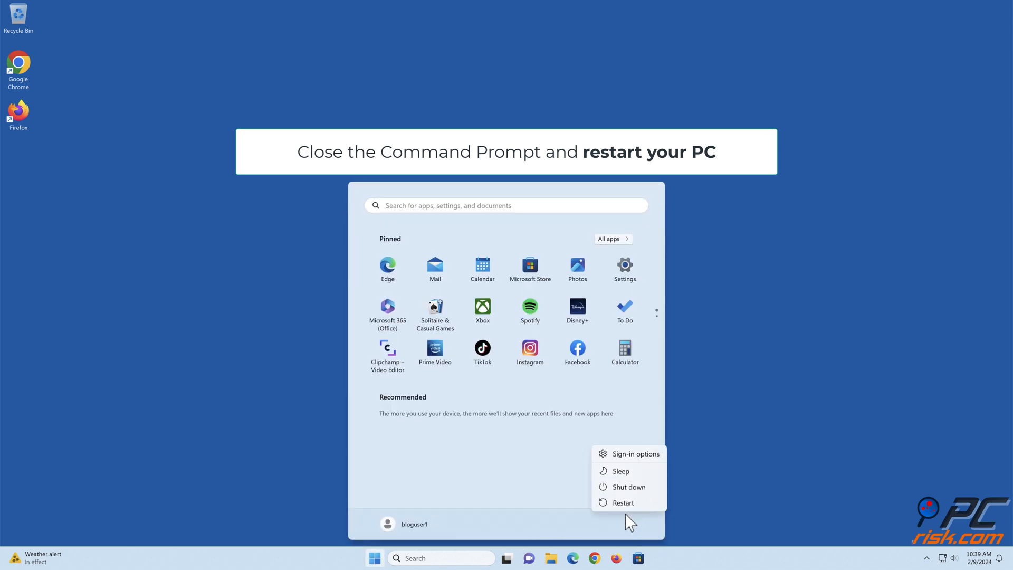
{"action": "left_click", "coordinate": [622, 503]}
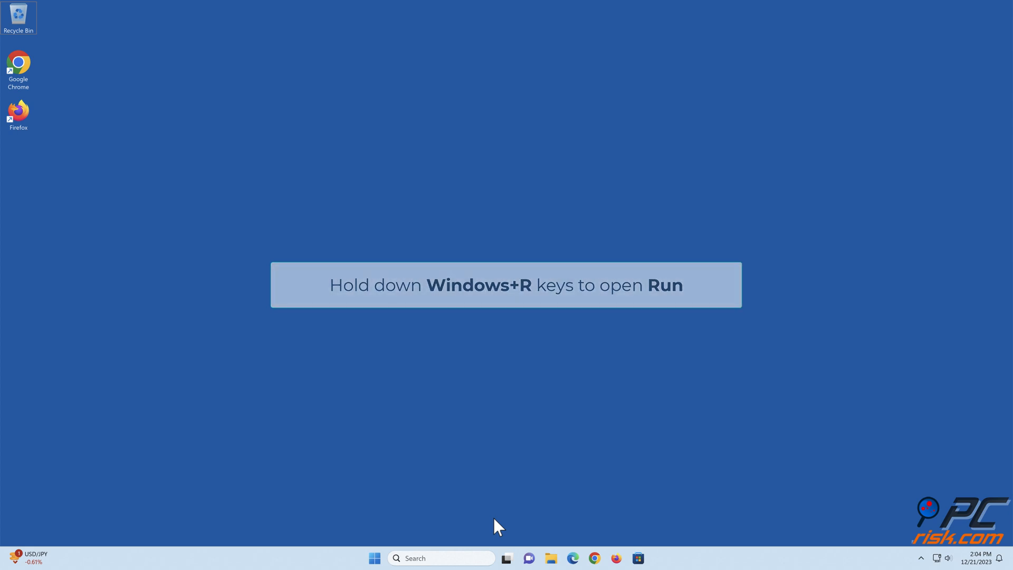
Run ncpa.cpl to open the Network Connections window.
{"action": "key", "text": "Win+r"}
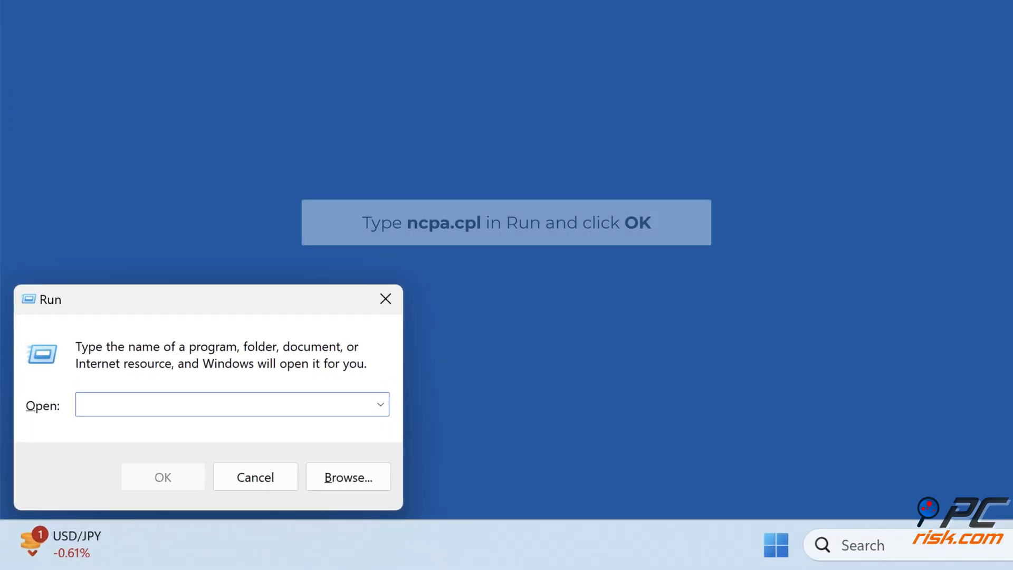
{"action": "type", "text": "ncpa.cpl"}
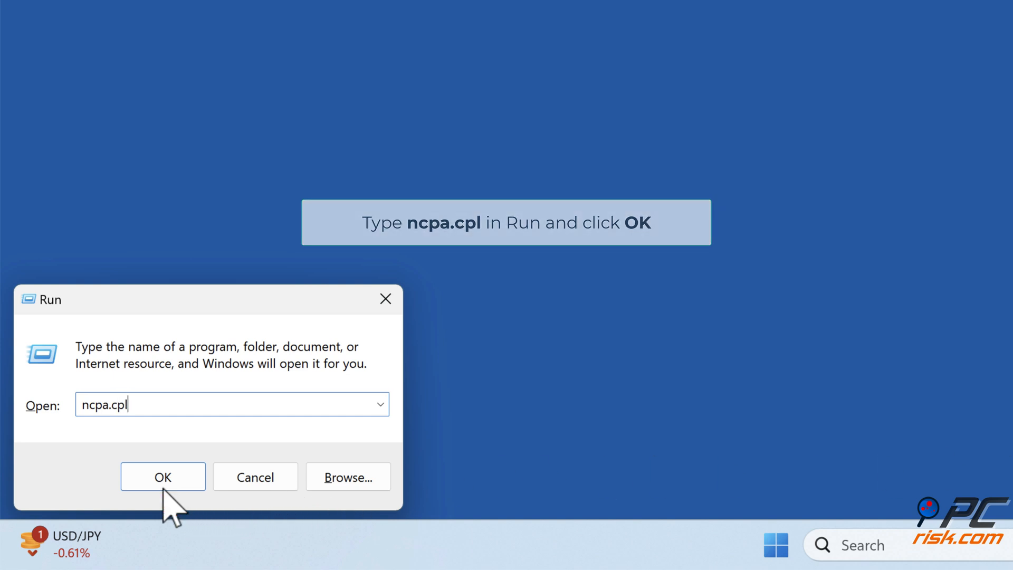
{"action": "left_click", "coordinate": [163, 477]}
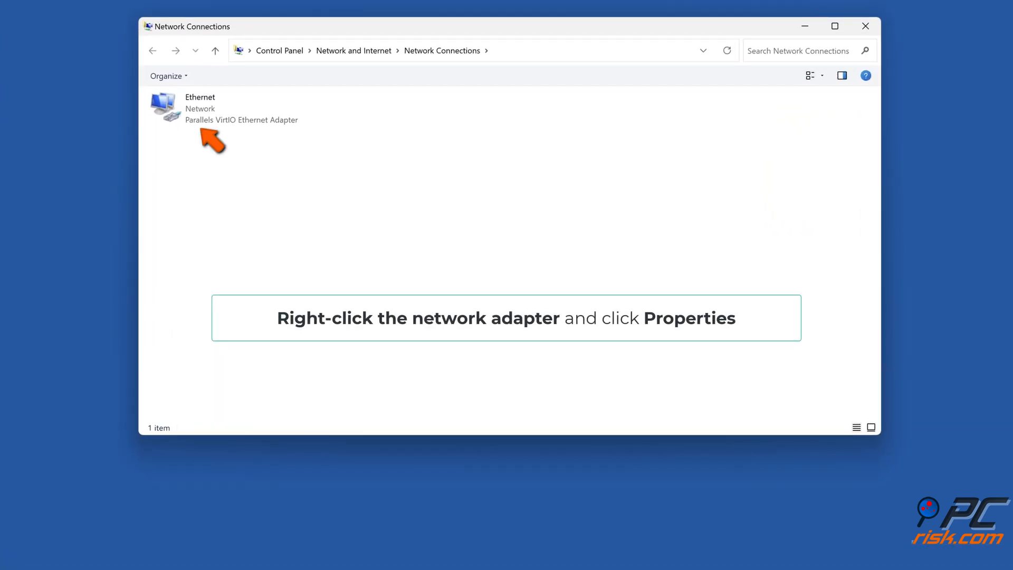
Open the Ethernet adapter's Properties.
{"action": "left_click", "coordinate": [226, 107]}
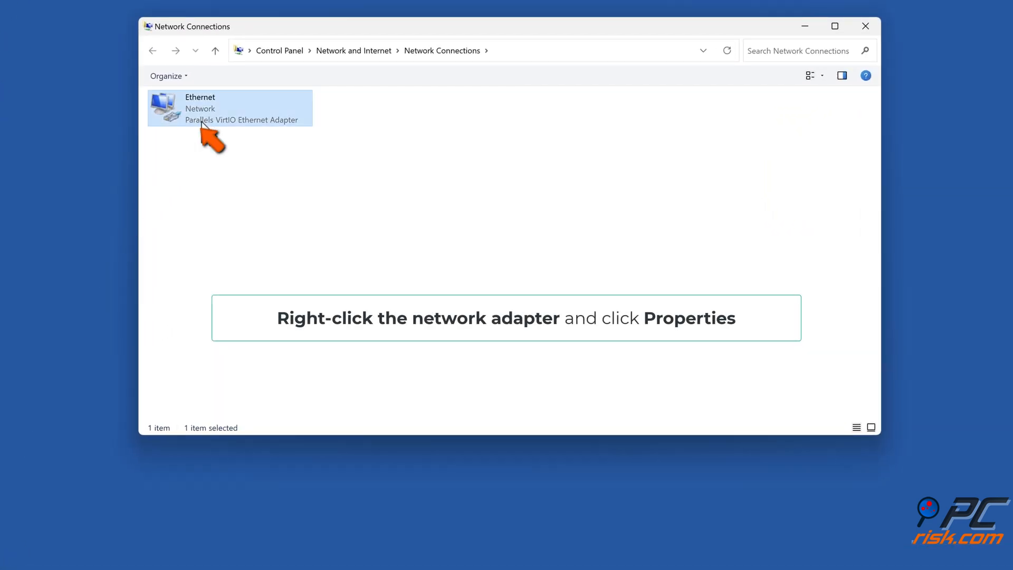
{"action": "right_click", "coordinate": [200, 107]}
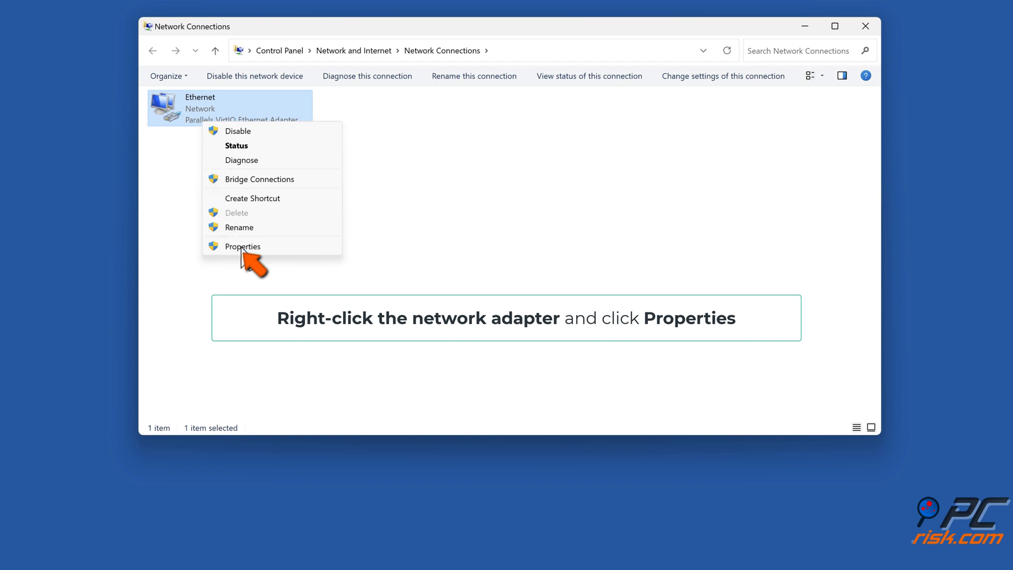
{"action": "left_click", "coordinate": [243, 246]}
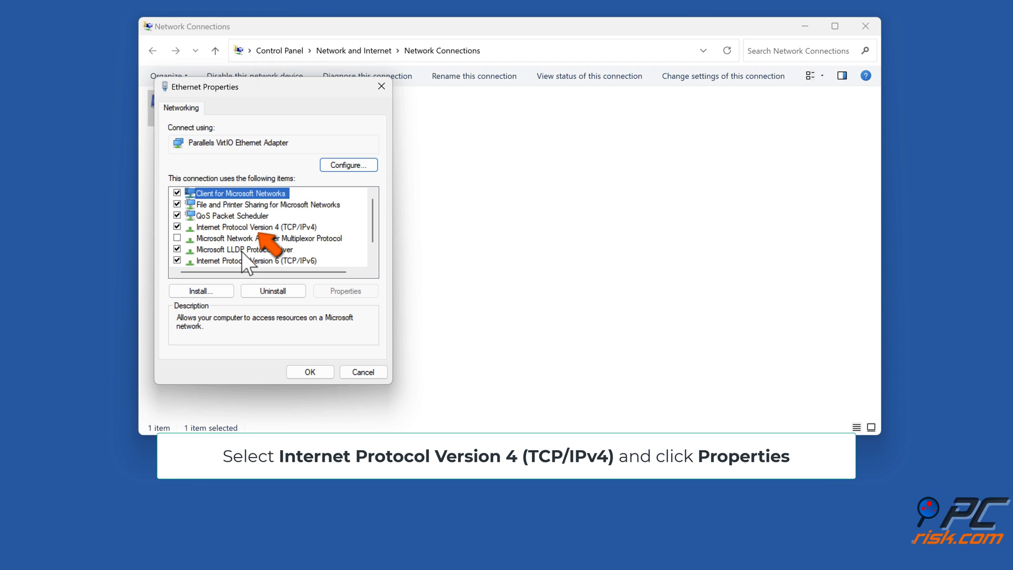
Set the IPv4 DNS servers to 1.1.1.1 preferred and 1.0.0.1 alternate.
{"action": "left_click", "coordinate": [252, 227]}
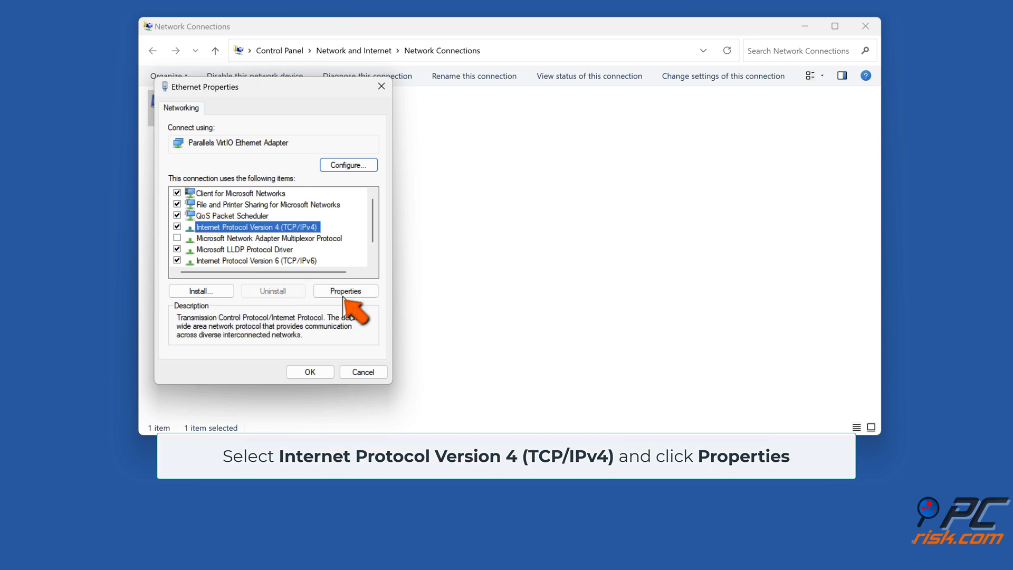
{"action": "left_click", "coordinate": [345, 290]}
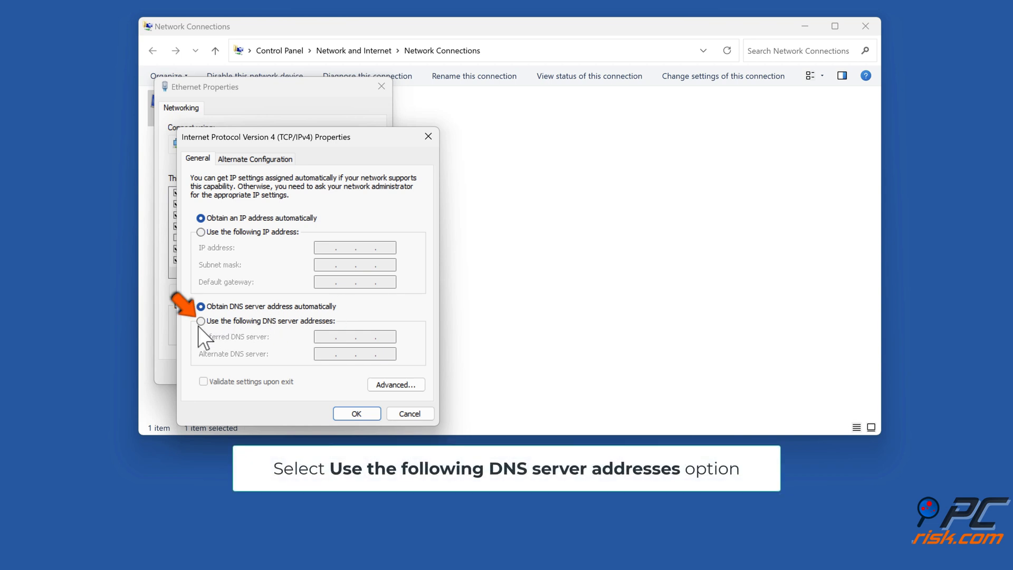
{"action": "left_click", "coordinate": [201, 321]}
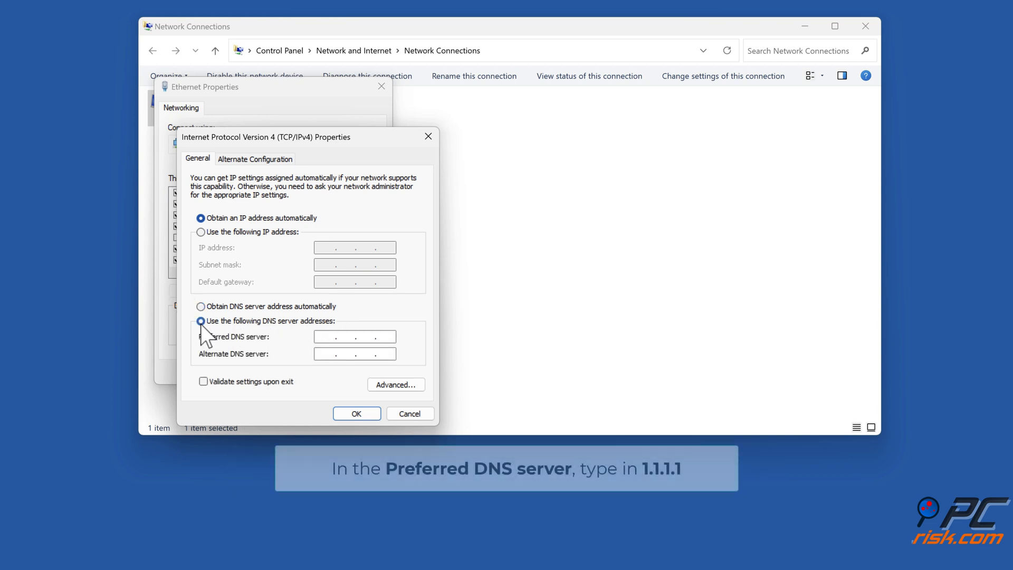
{"action": "left_click", "coordinate": [354, 337]}
{"action": "type", "text": "1.1.1."}
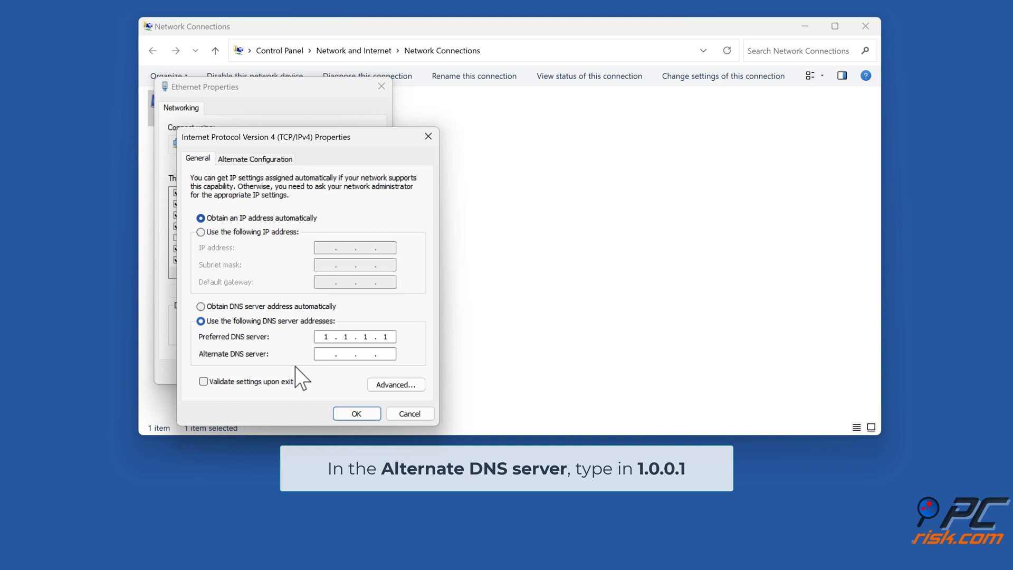
{"action": "type", "text": "1.0.0.1"}
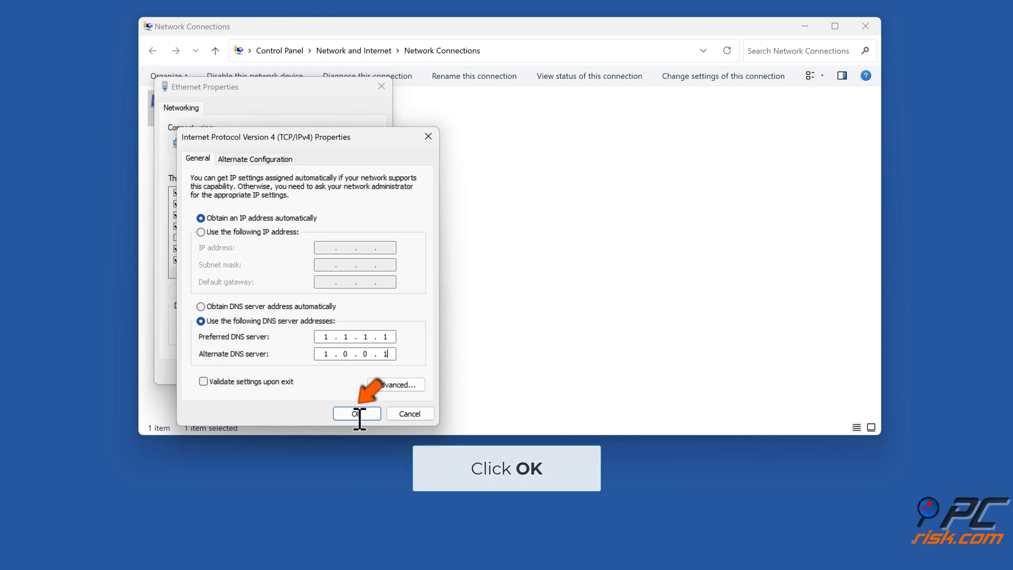
{"action": "left_click", "coordinate": [356, 413]}
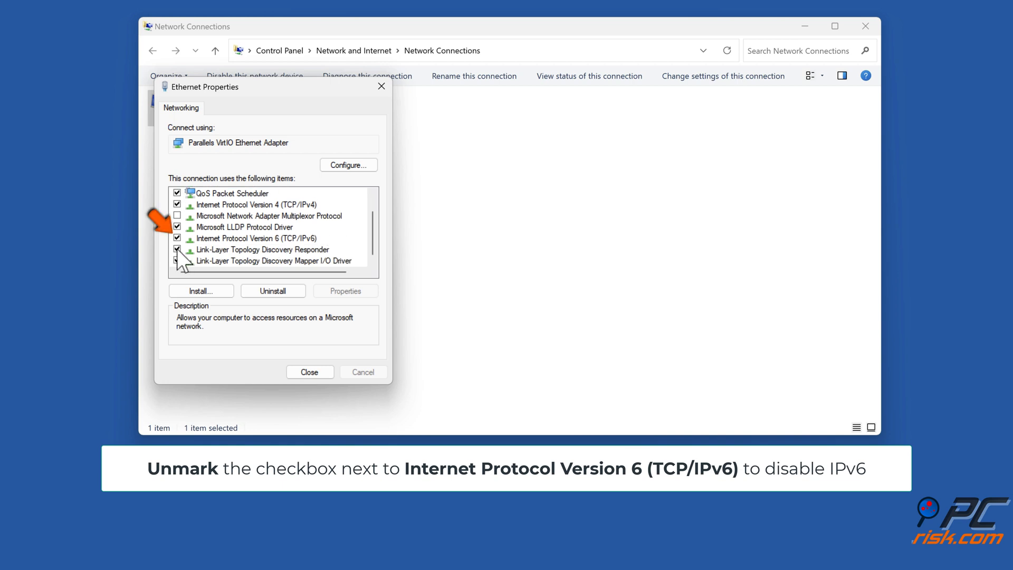
Uncheck Internet Protocol Version 6 and close the Ethernet Properties and Network Connections windows.
{"action": "left_click", "coordinate": [178, 238]}
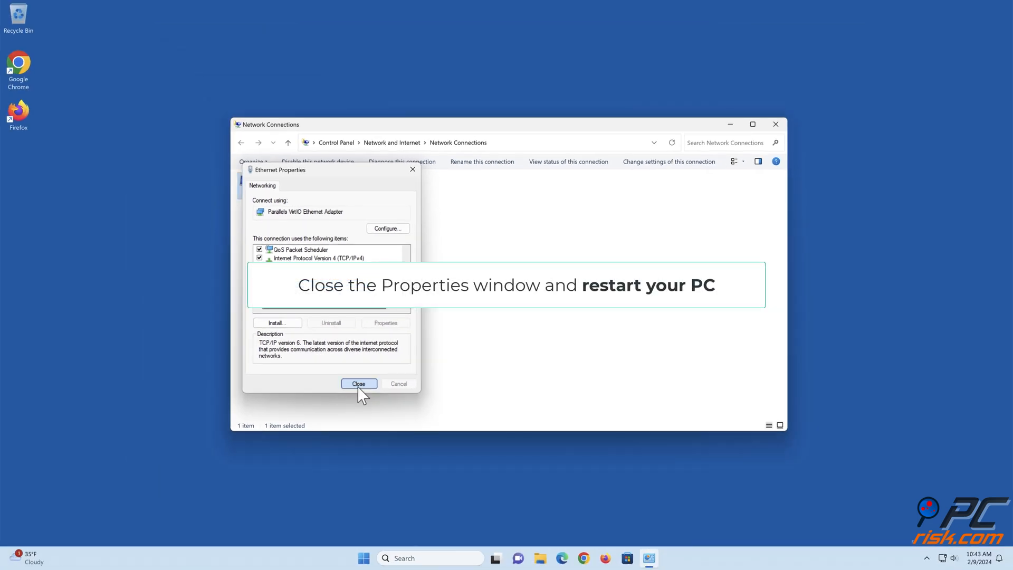
{"action": "left_click", "coordinate": [359, 383]}
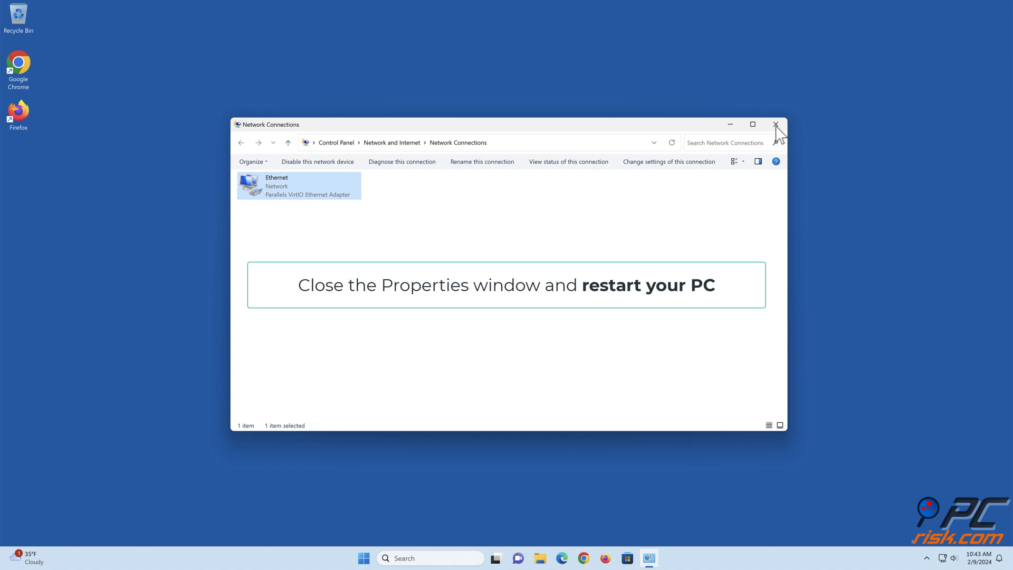
{"action": "left_click", "coordinate": [777, 124]}
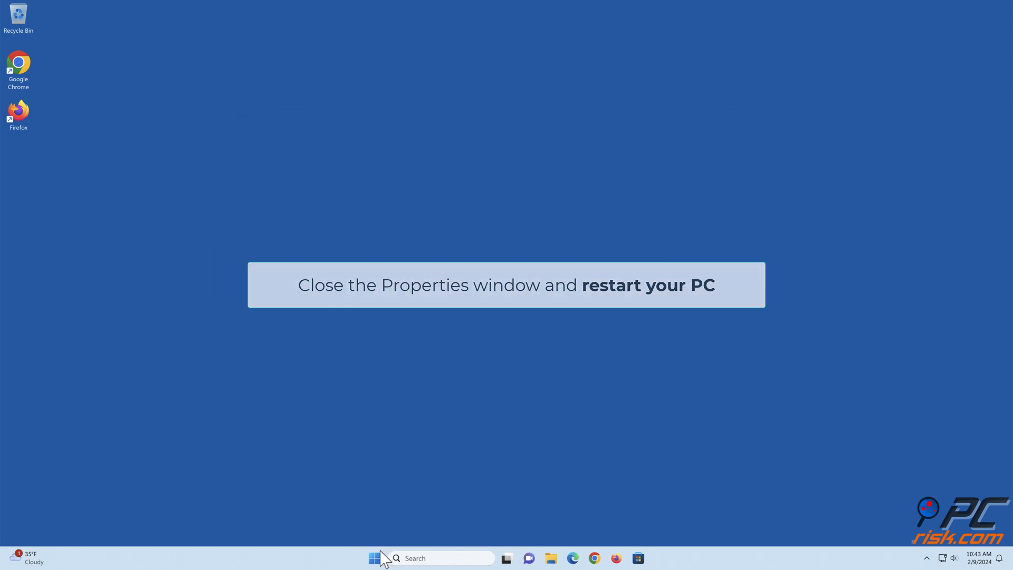
Restart the PC from the Start menu's power options.
{"action": "left_click", "coordinate": [374, 558]}
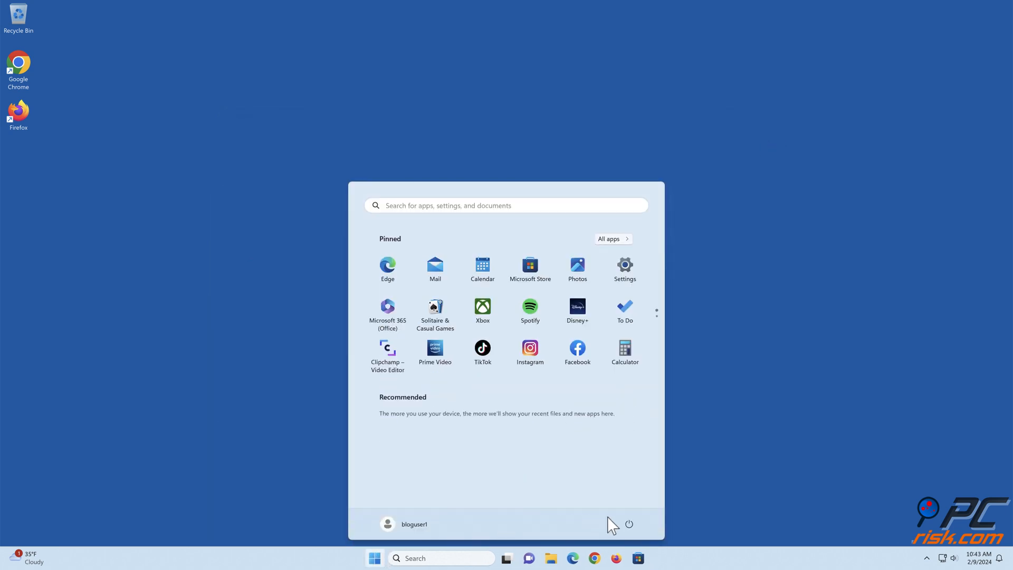
{"action": "left_click", "coordinate": [628, 523]}
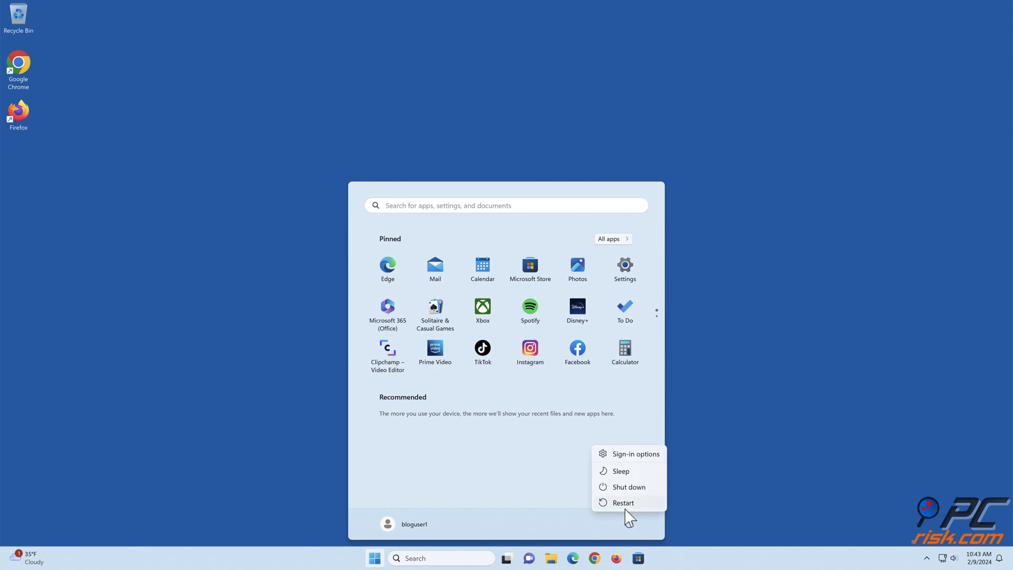
{"action": "left_click", "coordinate": [623, 503]}
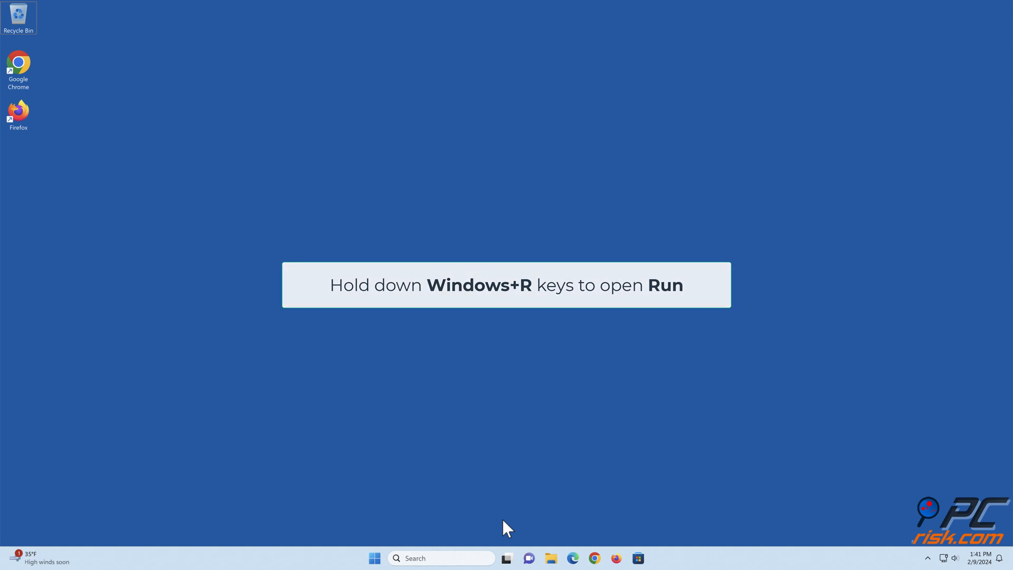
Launch Notepad from the Run dialog and dismiss its autosave notice.
{"action": "key", "text": "Win+r"}
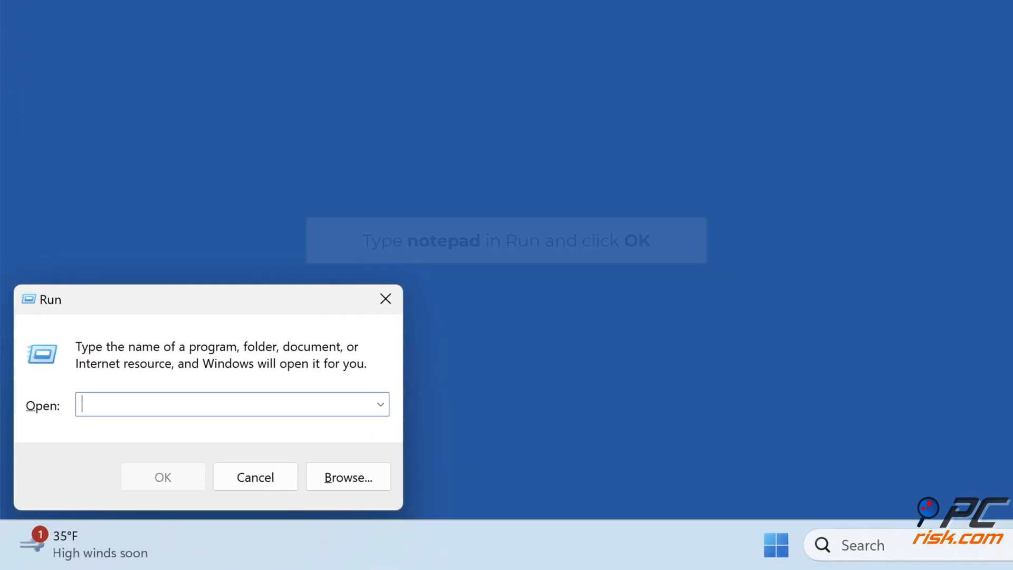
{"action": "type", "text": "notepad"}
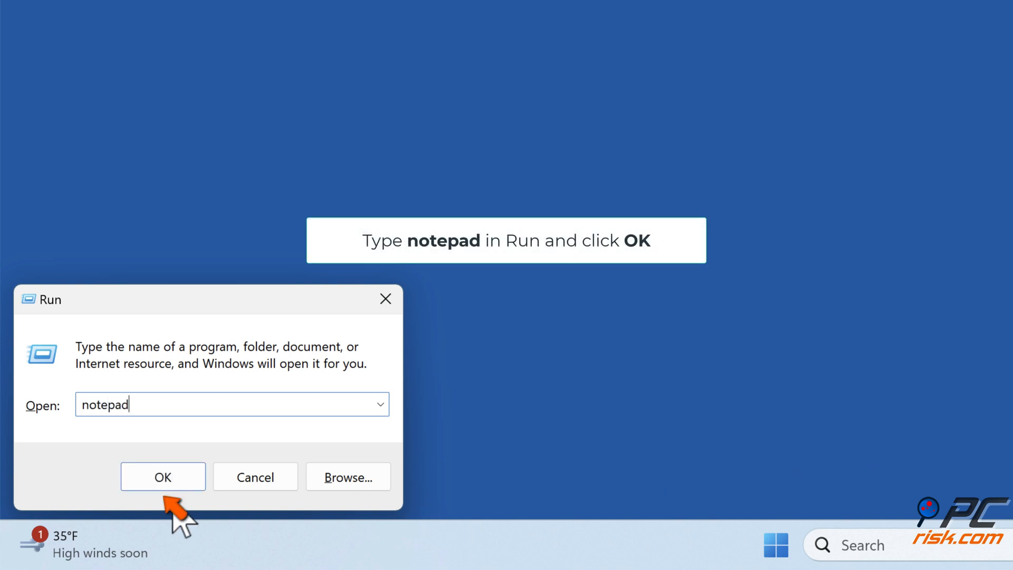
{"action": "left_click", "coordinate": [162, 477]}
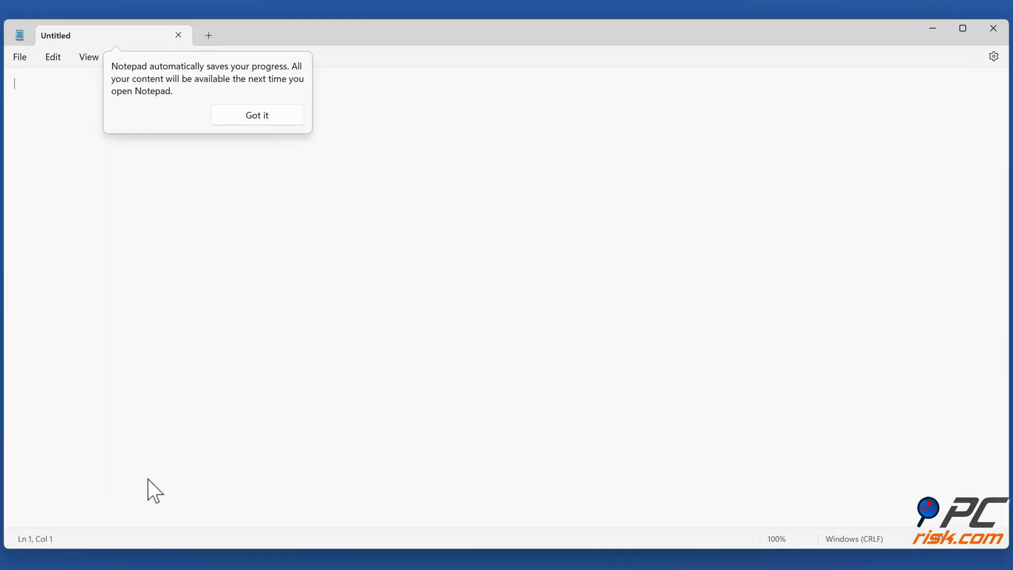
{"action": "left_click", "coordinate": [256, 115]}
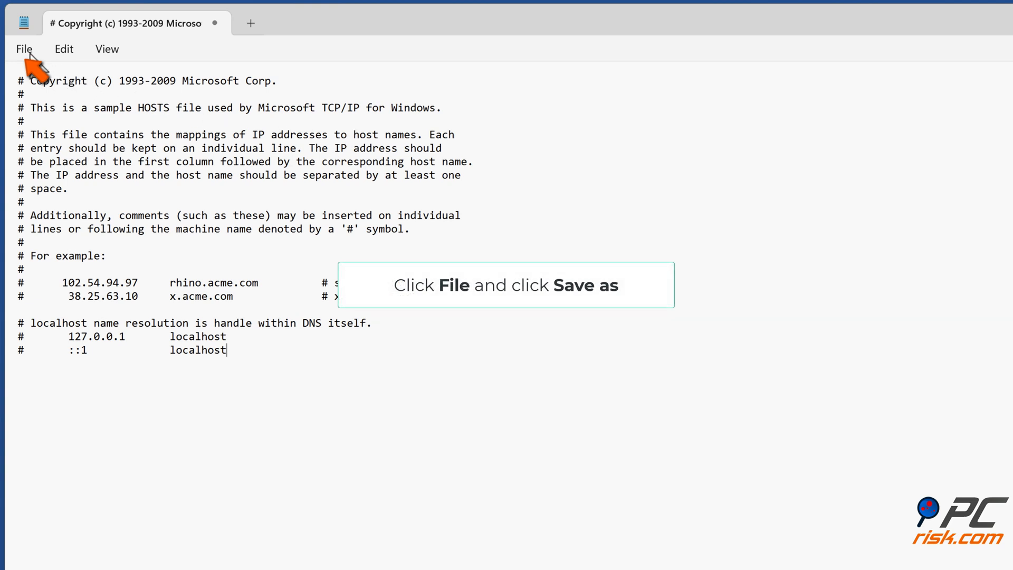
Save the note as 'hosts' on the Desktop and close Notepad.
{"action": "left_click", "coordinate": [24, 48]}
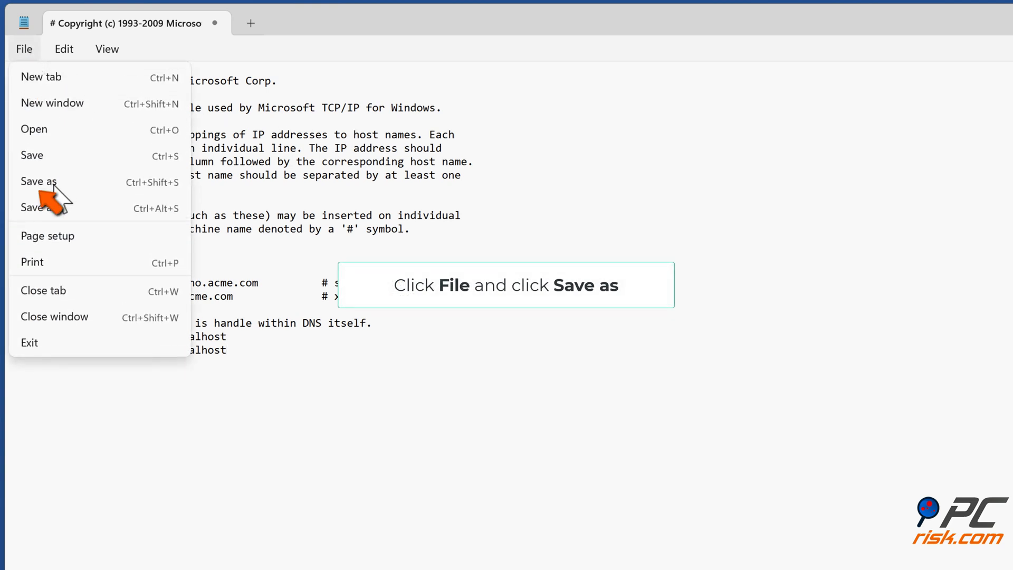
{"action": "left_click", "coordinate": [39, 182]}
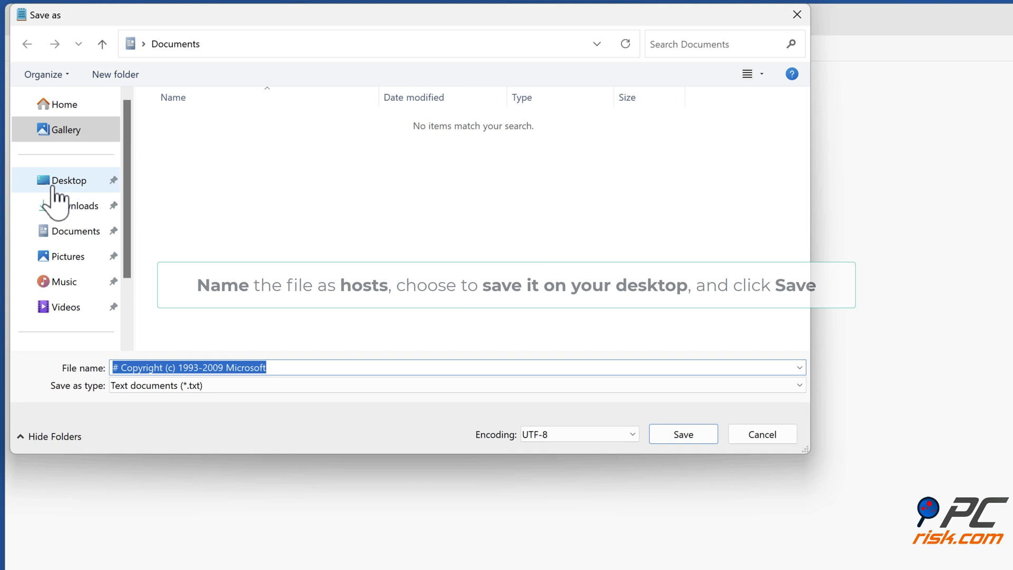
{"action": "type", "text": "hosts"}
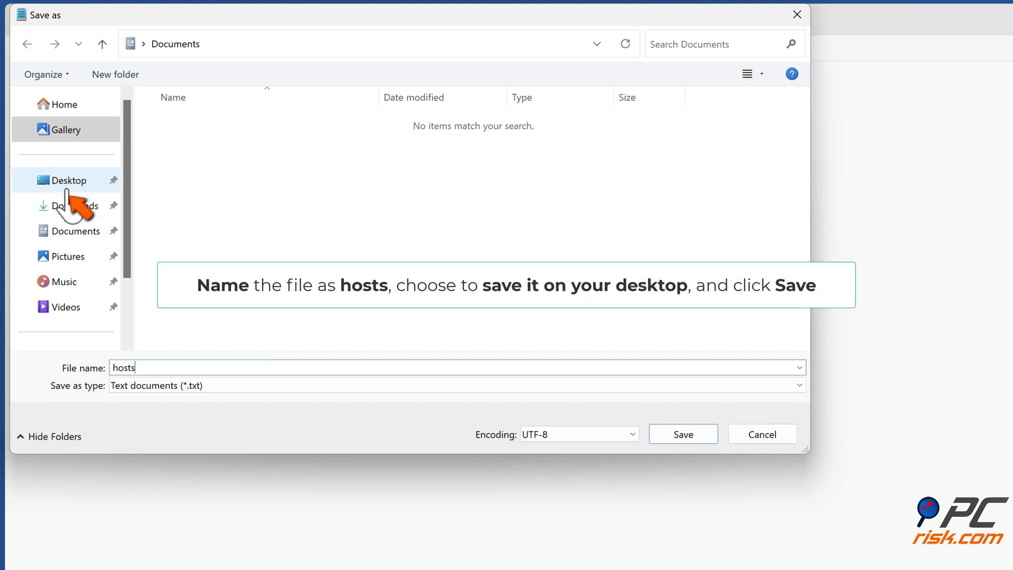
{"action": "left_click", "coordinate": [67, 180]}
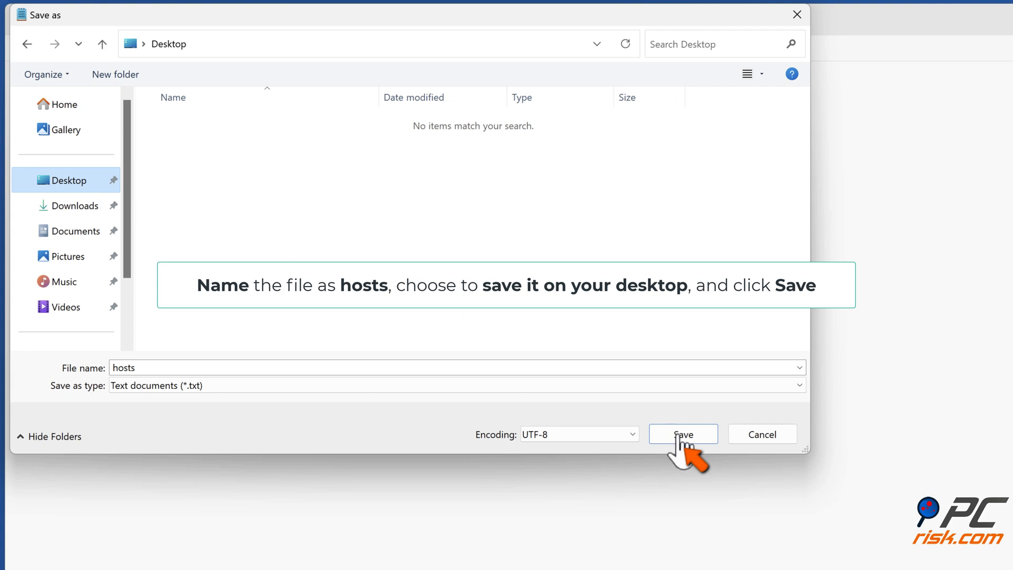
{"action": "left_click", "coordinate": [683, 434]}
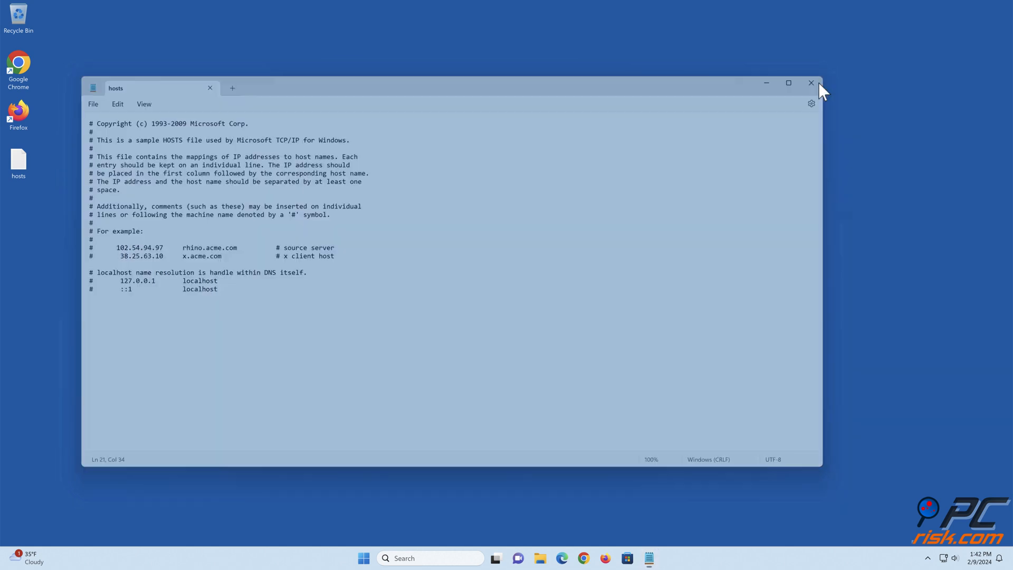
{"action": "left_click", "coordinate": [812, 83]}
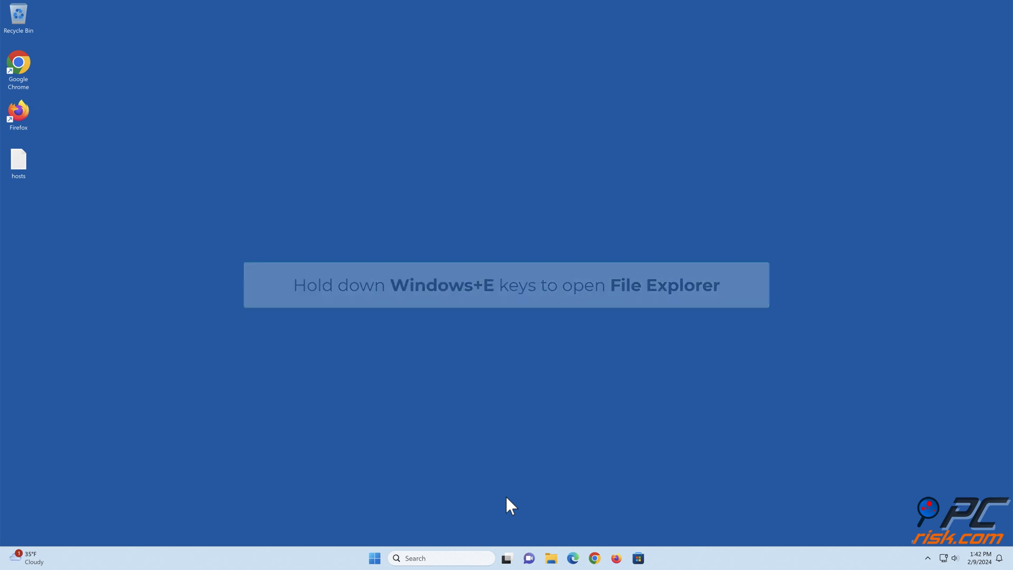
Open File Explorer at %WinDir%\System32\drivers\etc to reach the hosts file.
{"action": "key", "text": "Win+e"}
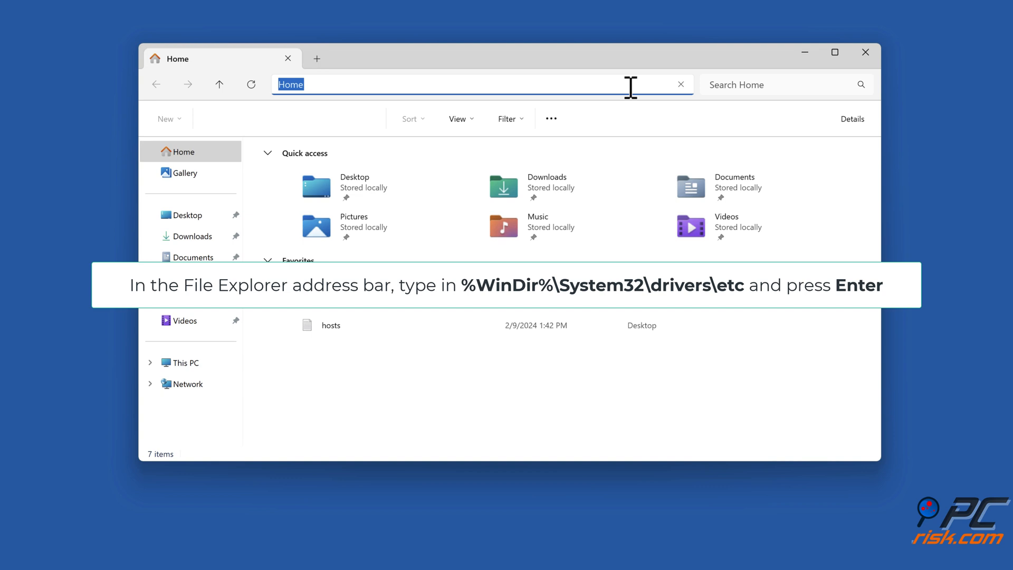
{"action": "type", "text": "%windir%\\system32"}
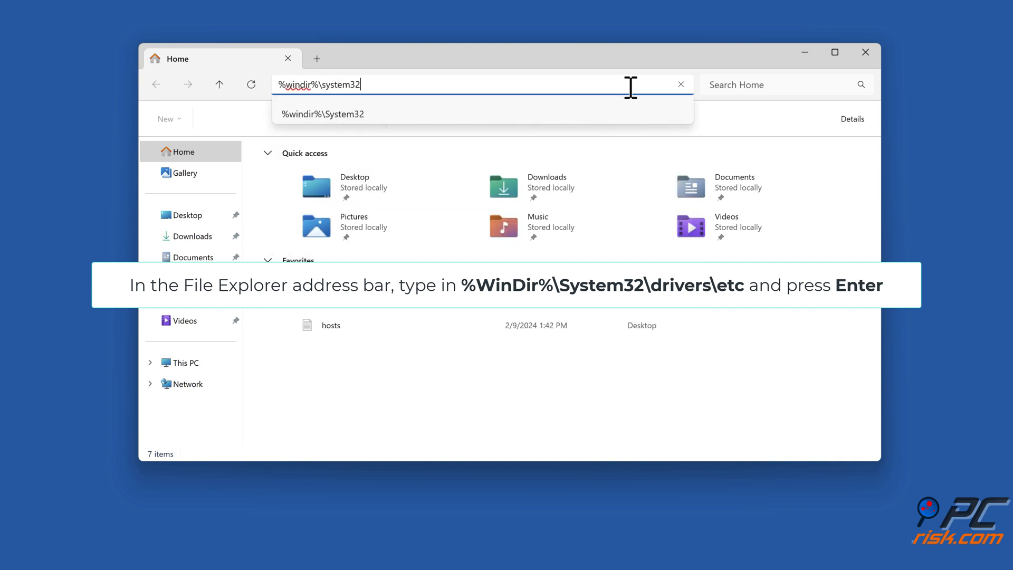
{"action": "type", "text": "\\drivers\\etc"}
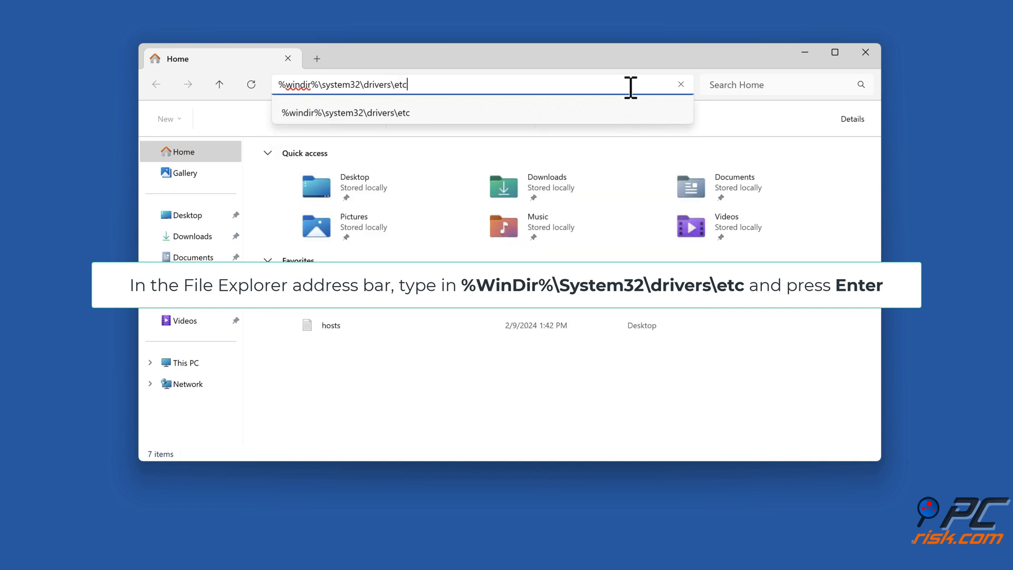
{"action": "key", "text": "Enter"}
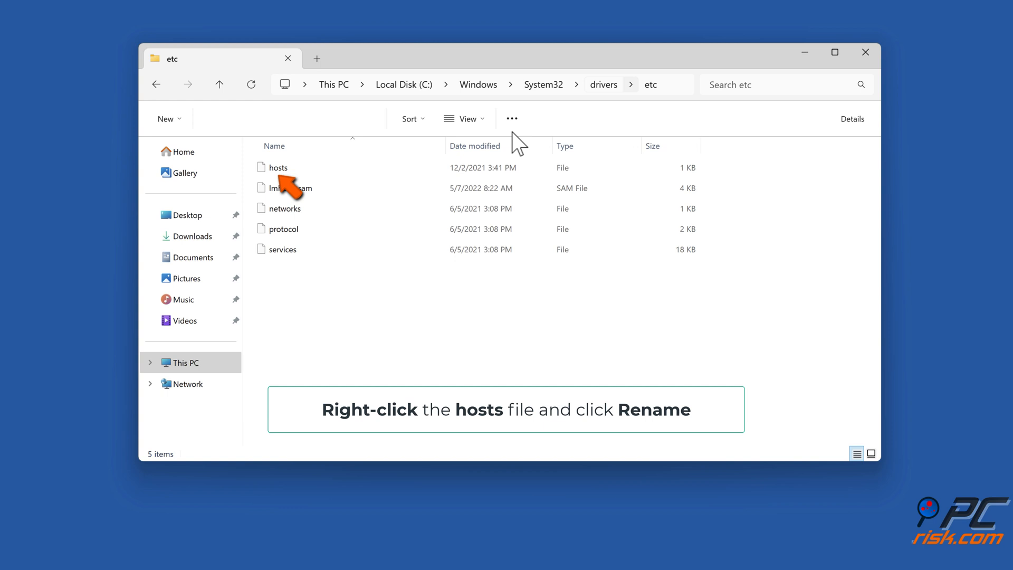
Rename hosts to hosts.old, move the desktop hosts file into etc, and close Explorer.
{"action": "left_click", "coordinate": [278, 168]}
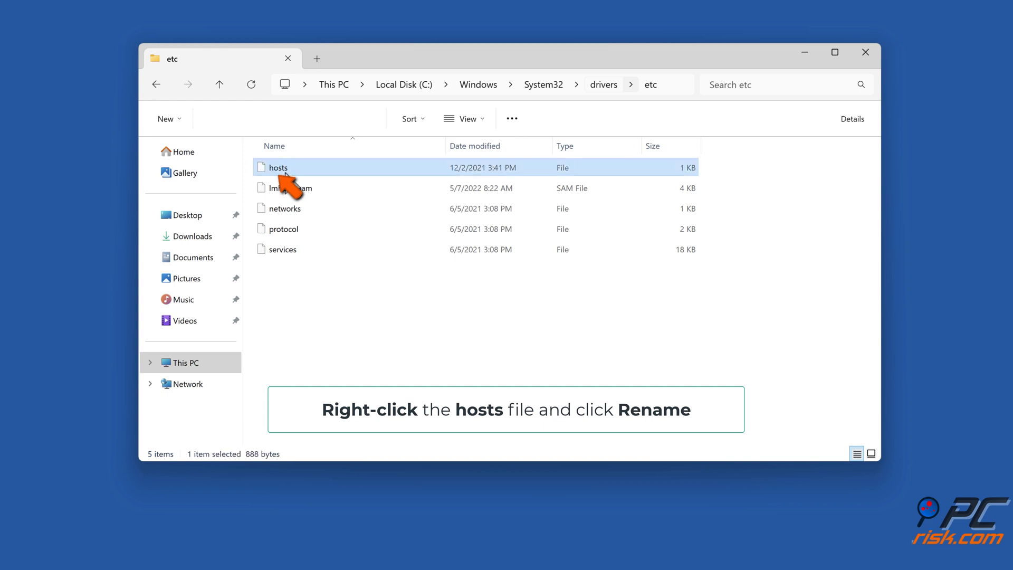
{"action": "right_click", "coordinate": [278, 167]}
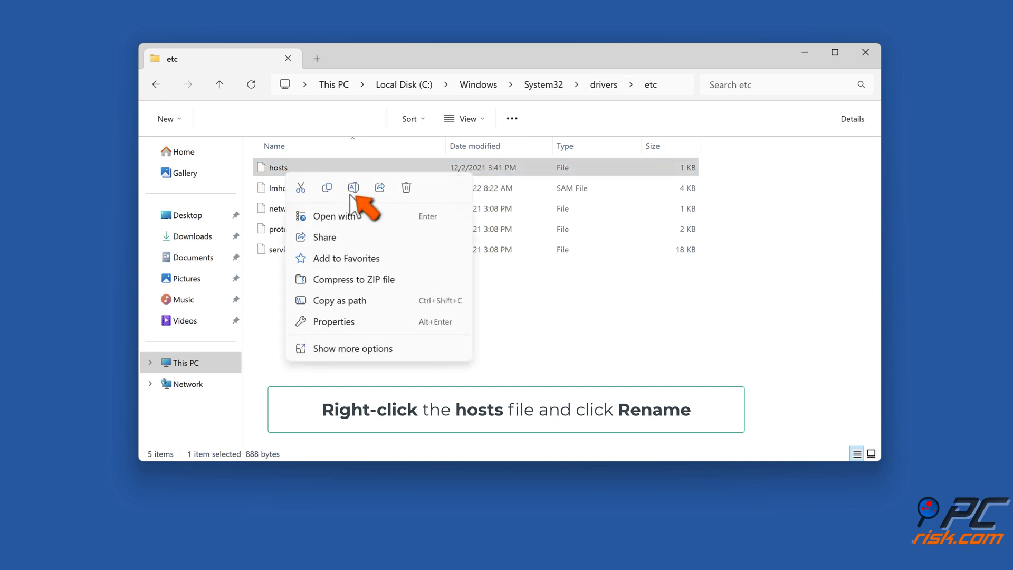
{"action": "left_click", "coordinate": [353, 187]}
{"action": "type", "text": "hosts.old"}
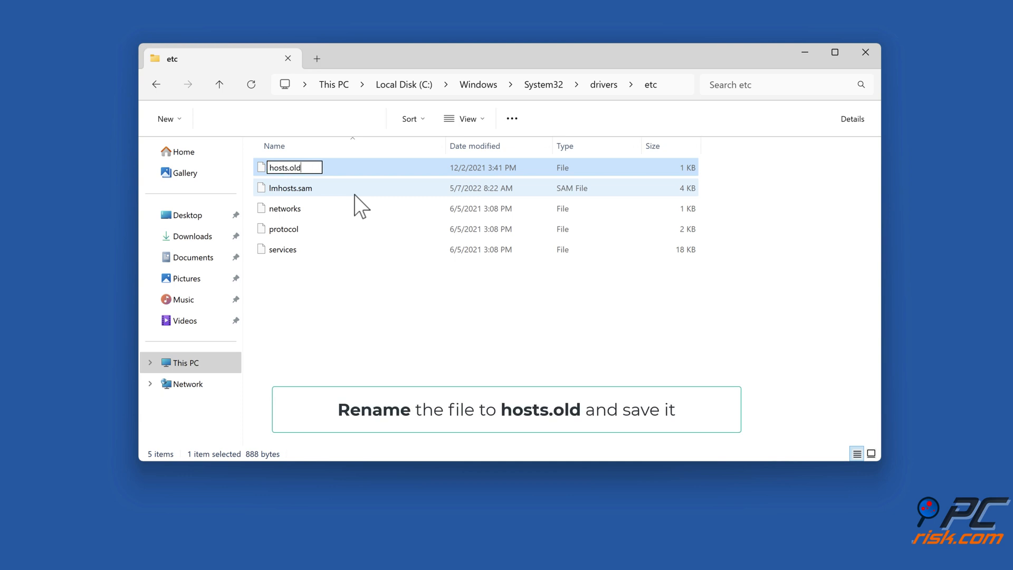
{"action": "mouse_move", "coordinate": [383, 355]}
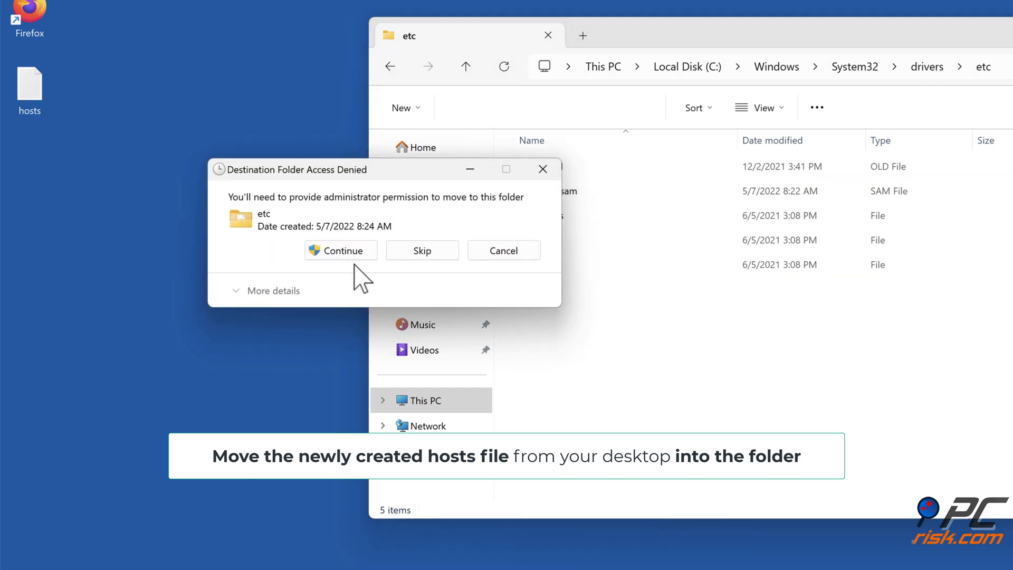
{"action": "left_click", "coordinate": [339, 250]}
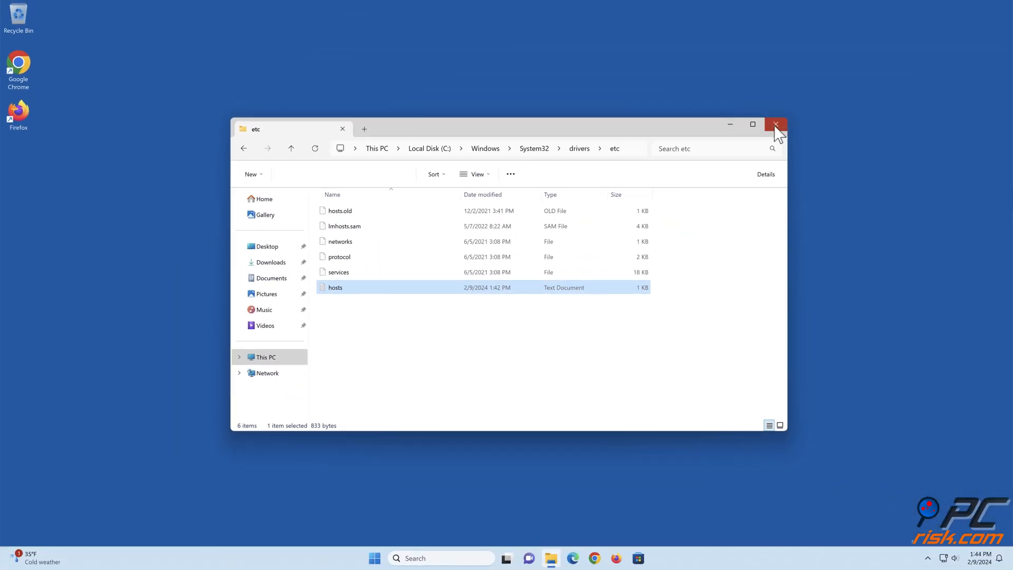
{"action": "left_click", "coordinate": [776, 125]}
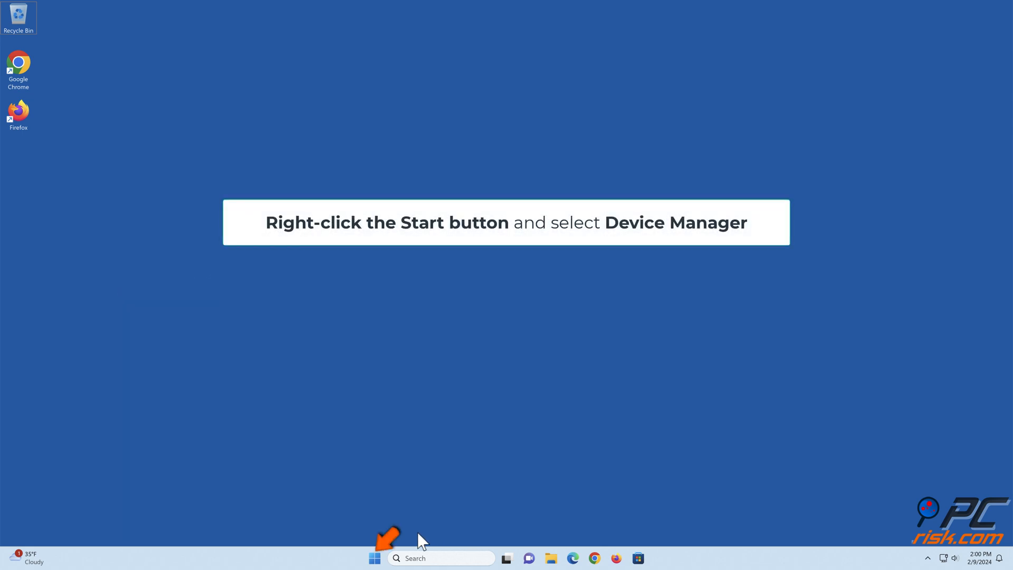
Open Device Manager, expand Network adapters and bring up the TP-LINK Wireless USB Adapter's actions.
{"action": "right_click", "coordinate": [375, 558]}
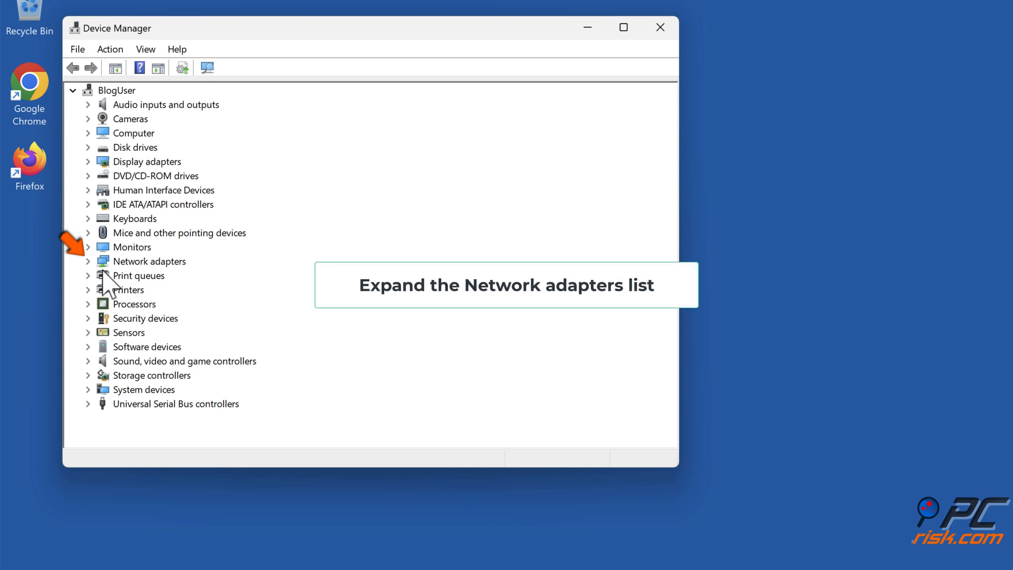
{"action": "left_click", "coordinate": [89, 262]}
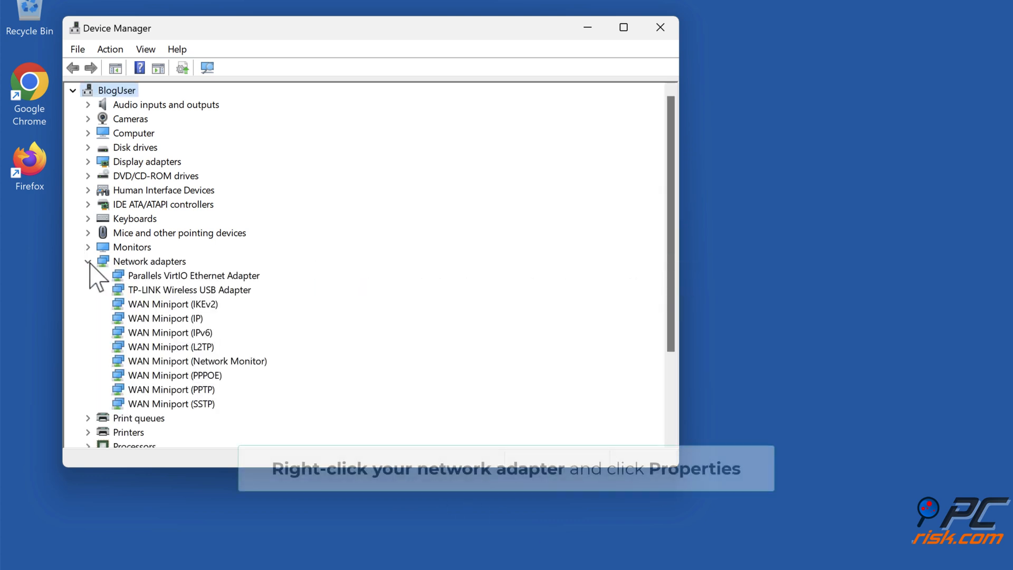
{"action": "right_click", "coordinate": [189, 290]}
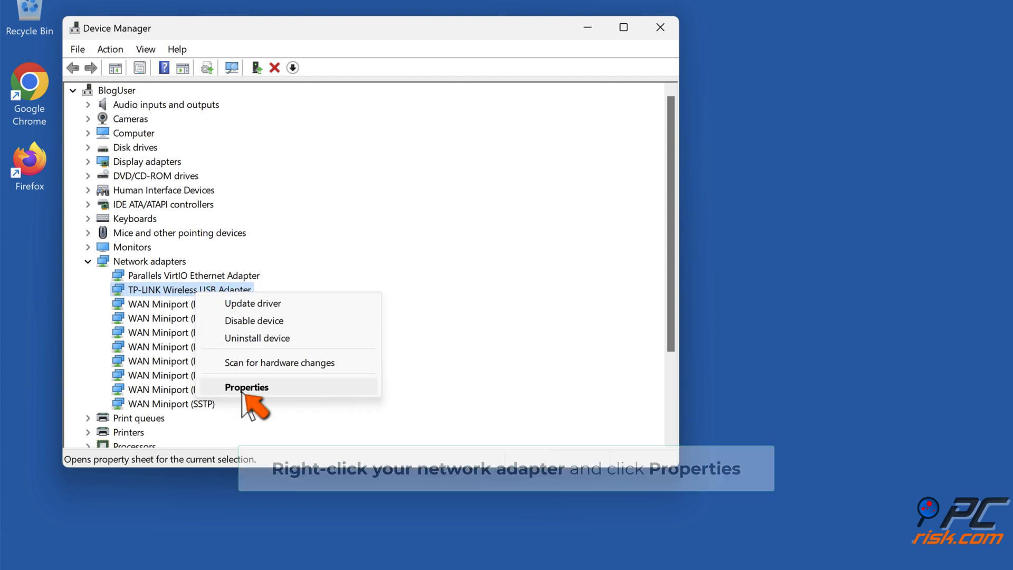
Uncheck 'Allow the computer to turn off this device to save power' for the TP-LINK adapter.
{"action": "left_click", "coordinate": [246, 386]}
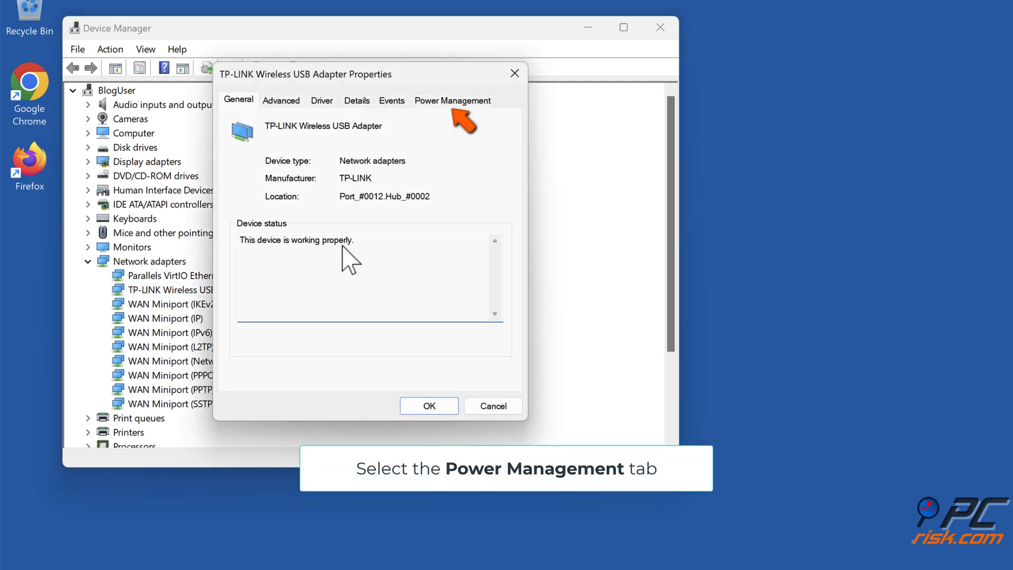
{"action": "left_click", "coordinate": [452, 100]}
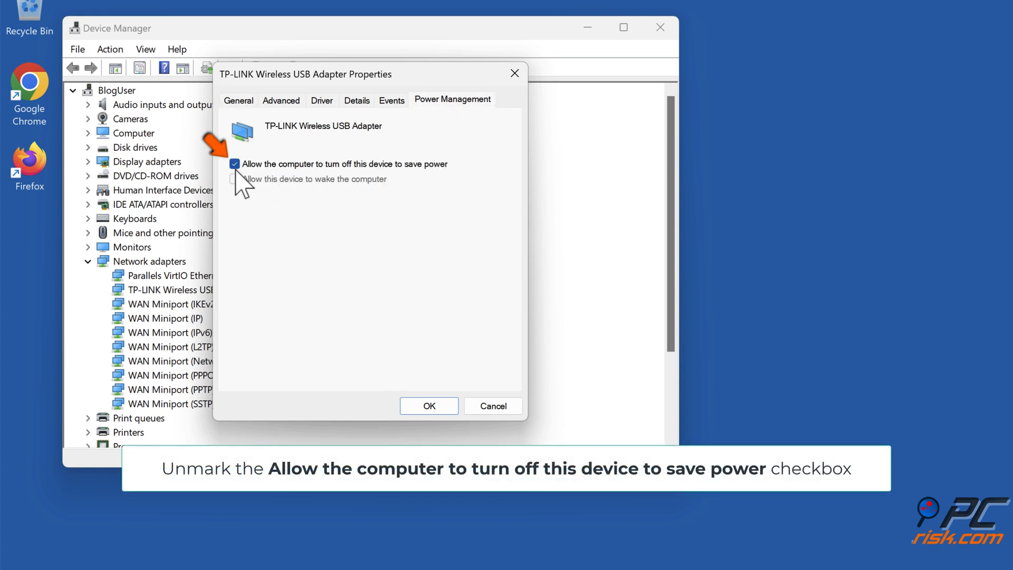
{"action": "left_click", "coordinate": [234, 163]}
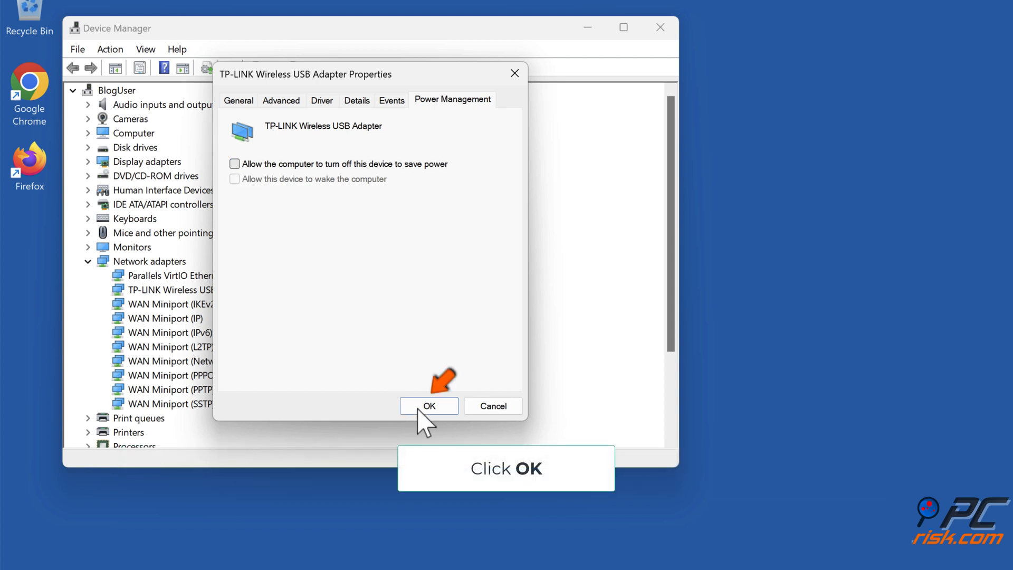
{"action": "left_click", "coordinate": [428, 406]}
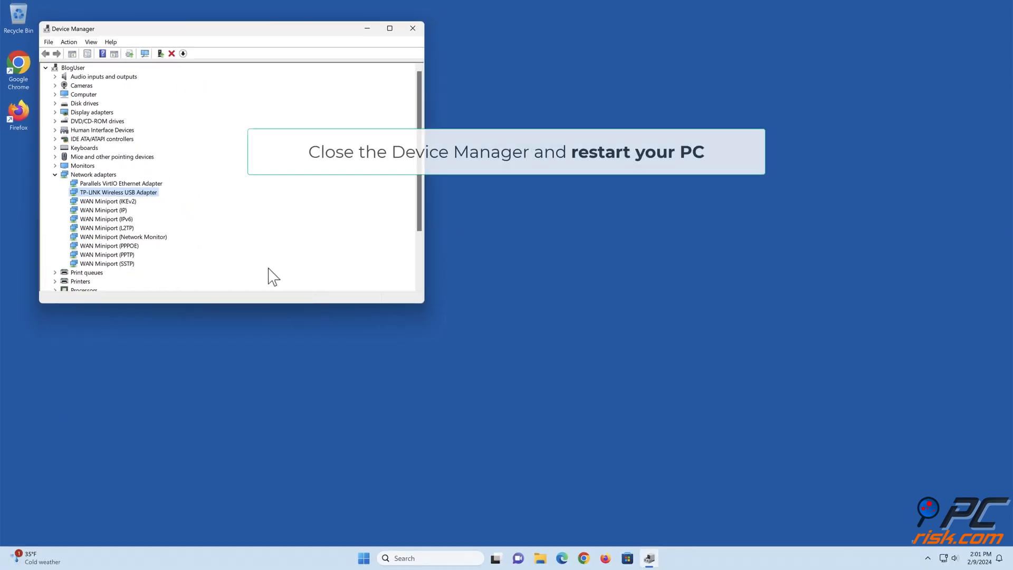
{"action": "mouse_move", "coordinate": [412, 28]}
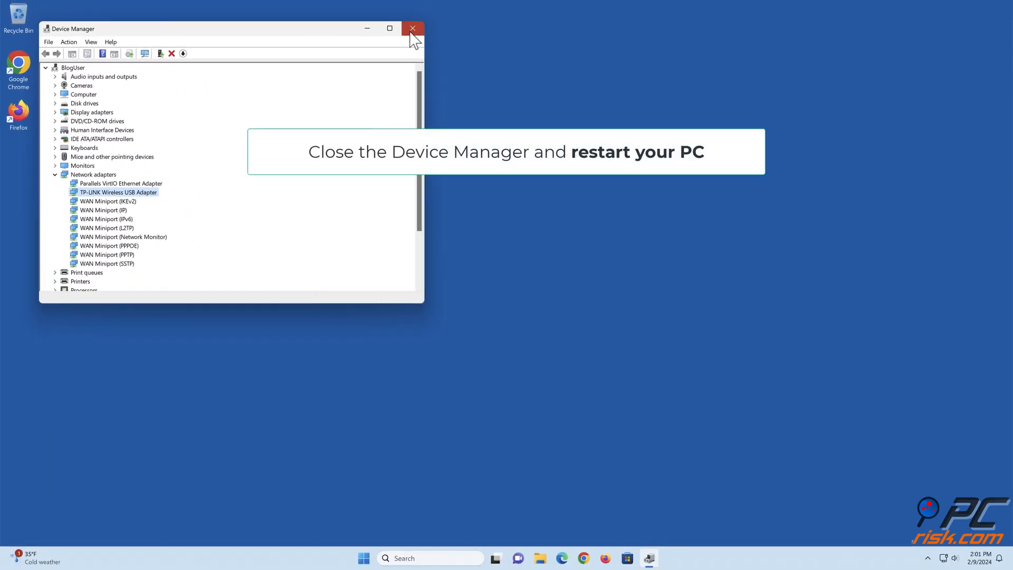
Close Device Manager and bring up Restart from the Start menu power options.
{"action": "left_click", "coordinate": [363, 558]}
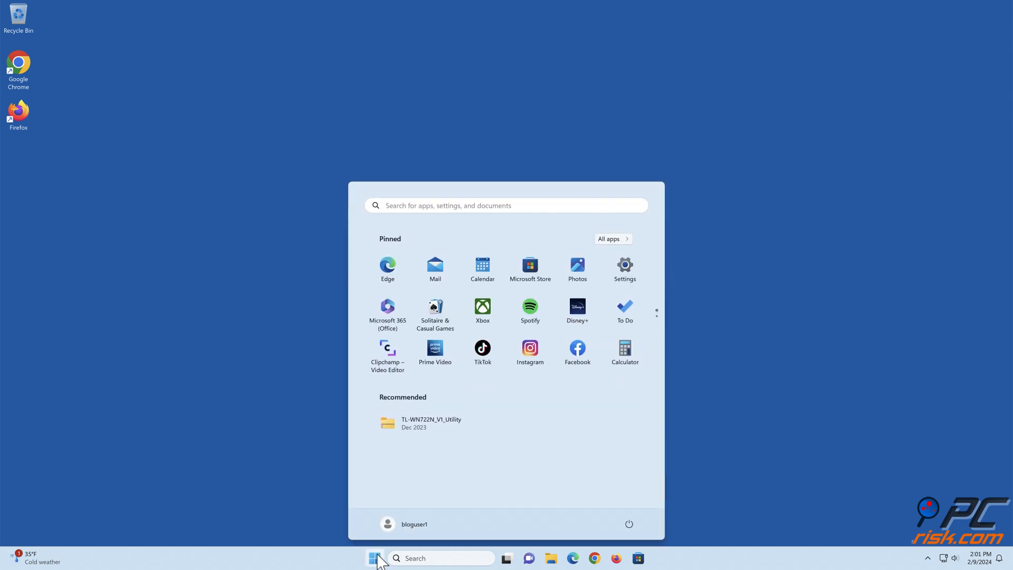
{"action": "left_click", "coordinate": [627, 524]}
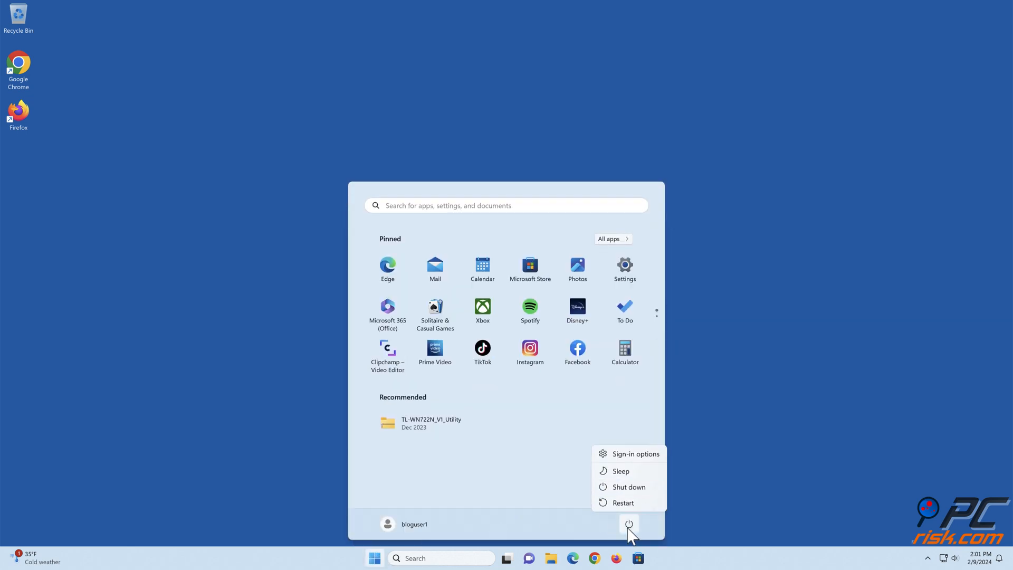
{"action": "left_click", "coordinate": [622, 503]}
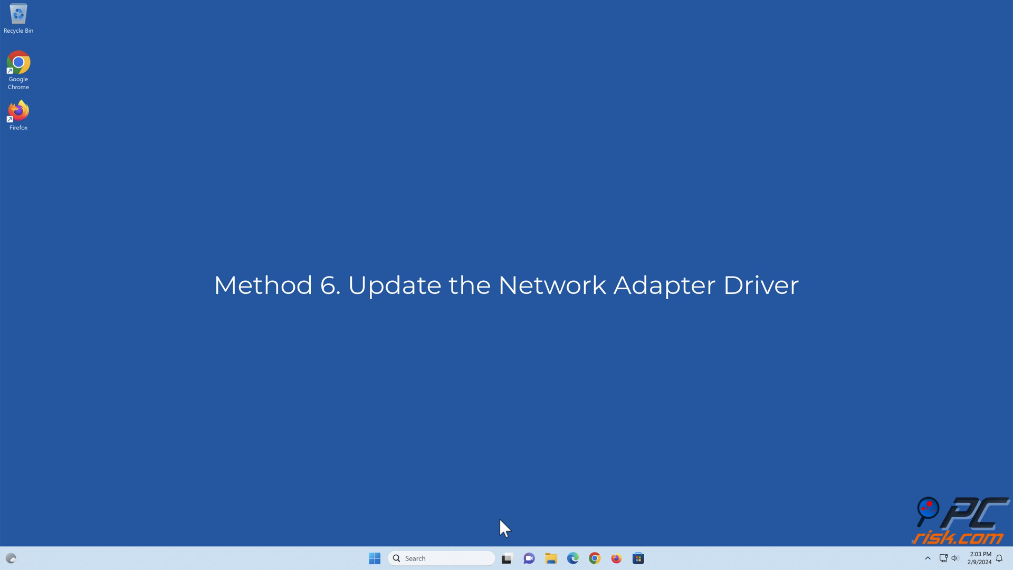
{"action": "mouse_move", "coordinate": [386, 552]}
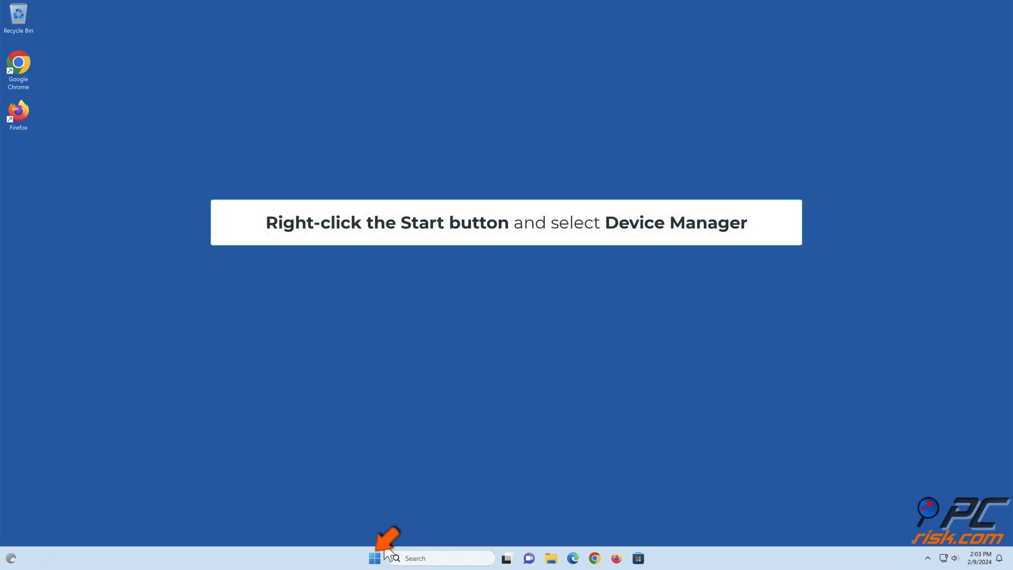
Reopen Device Manager and start Update driver for the TP-LINK Wireless USB Adapter.
{"action": "right_click", "coordinate": [374, 558]}
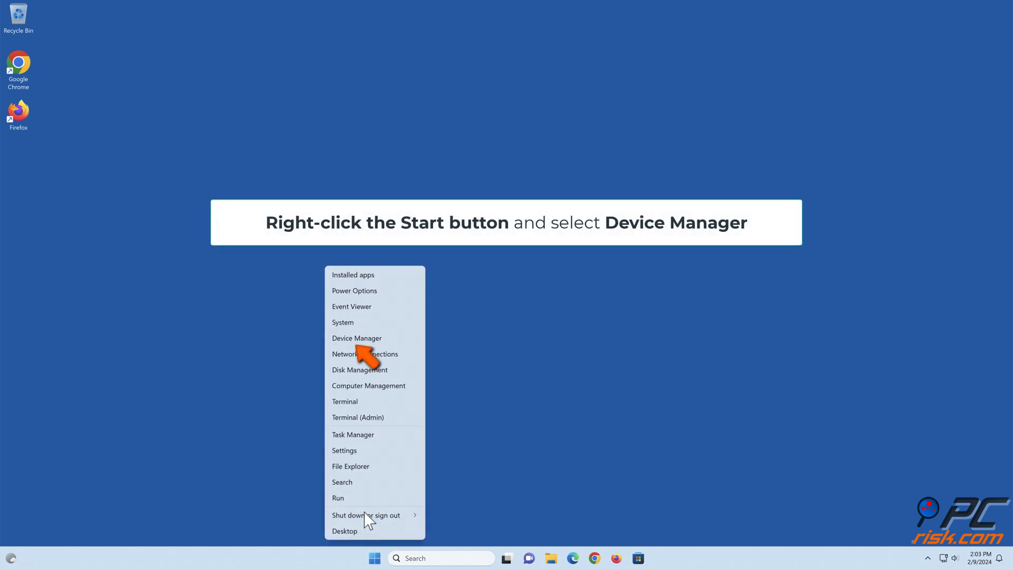
{"action": "left_click", "coordinate": [357, 338]}
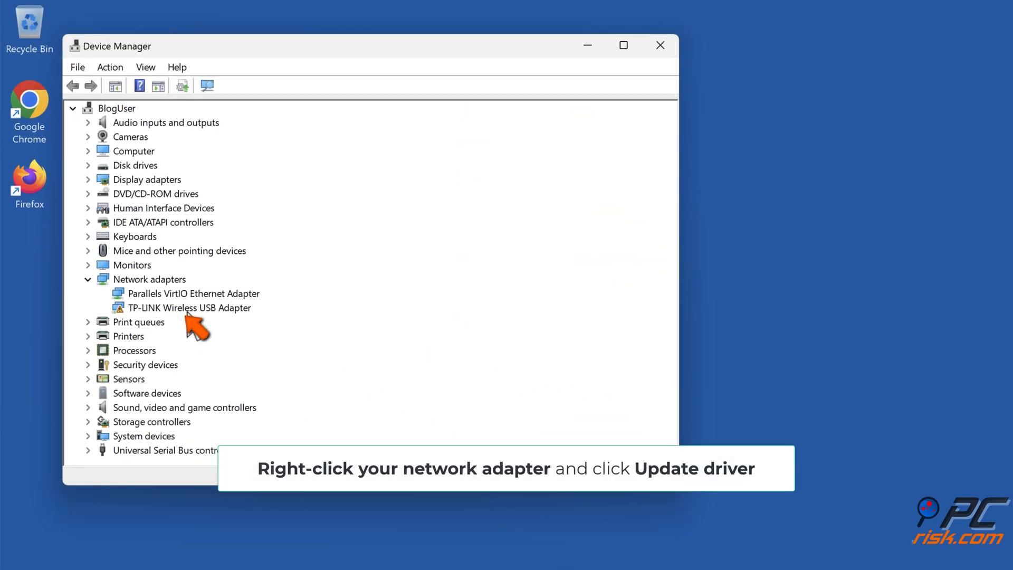
{"action": "right_click", "coordinate": [188, 308]}
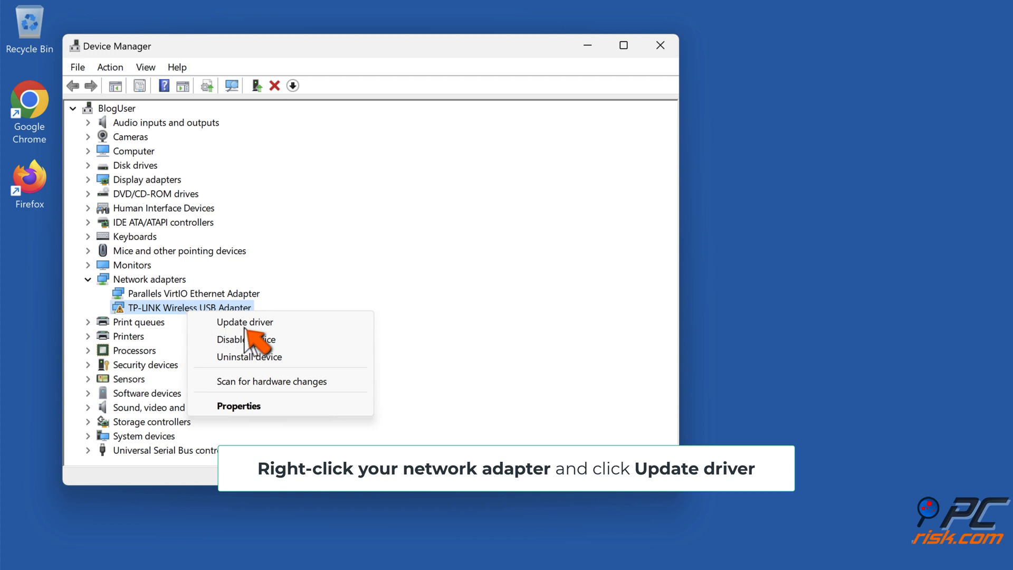
{"action": "left_click", "coordinate": [245, 322]}
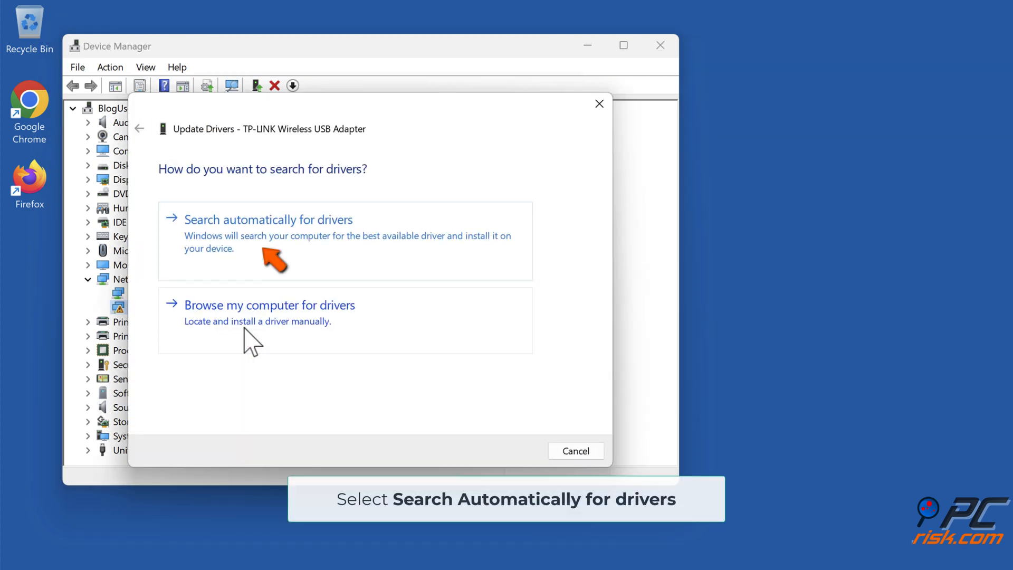
{"action": "mouse_move", "coordinate": [271, 265]}
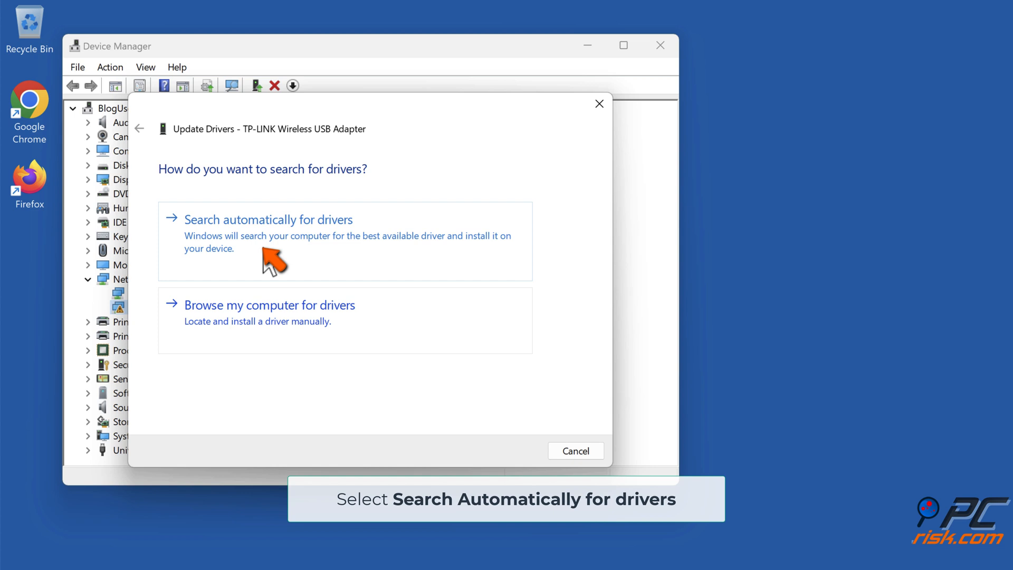
{"action": "left_click", "coordinate": [268, 219]}
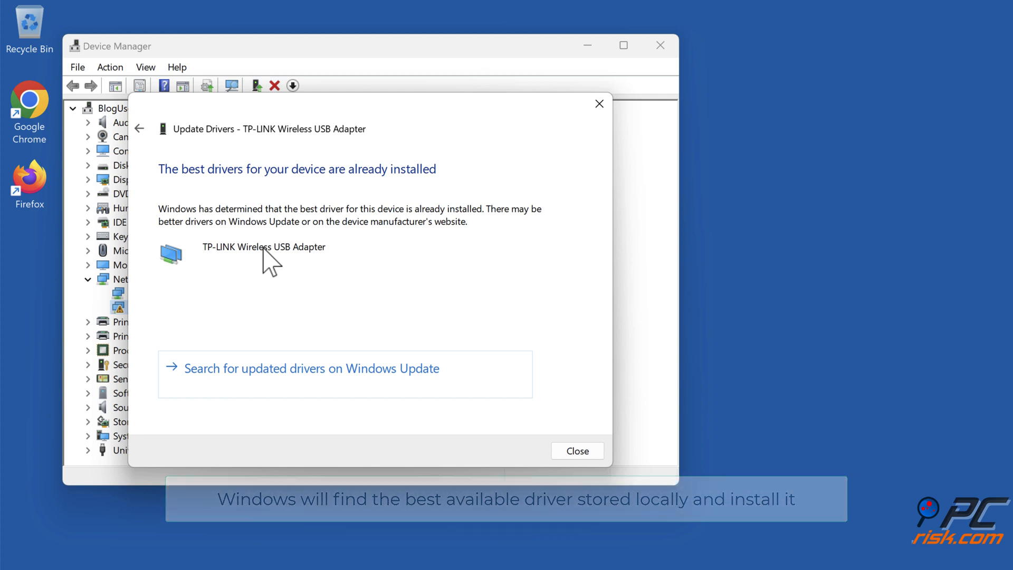
{"action": "left_click", "coordinate": [139, 129]}
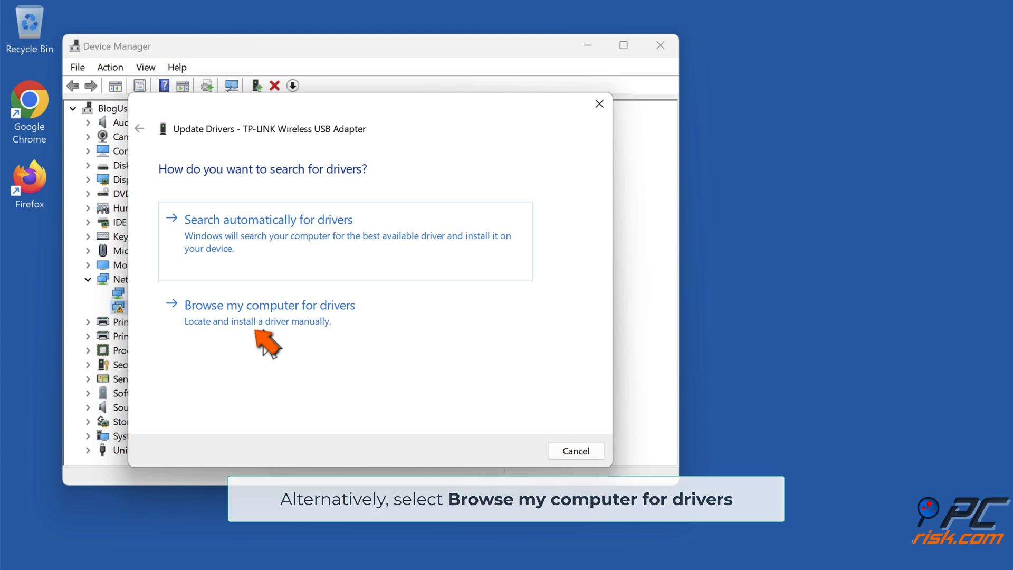
Install the TP-LINK Wireless USB Adapter driver picked from this computer's compatible list.
{"action": "left_click", "coordinate": [270, 305]}
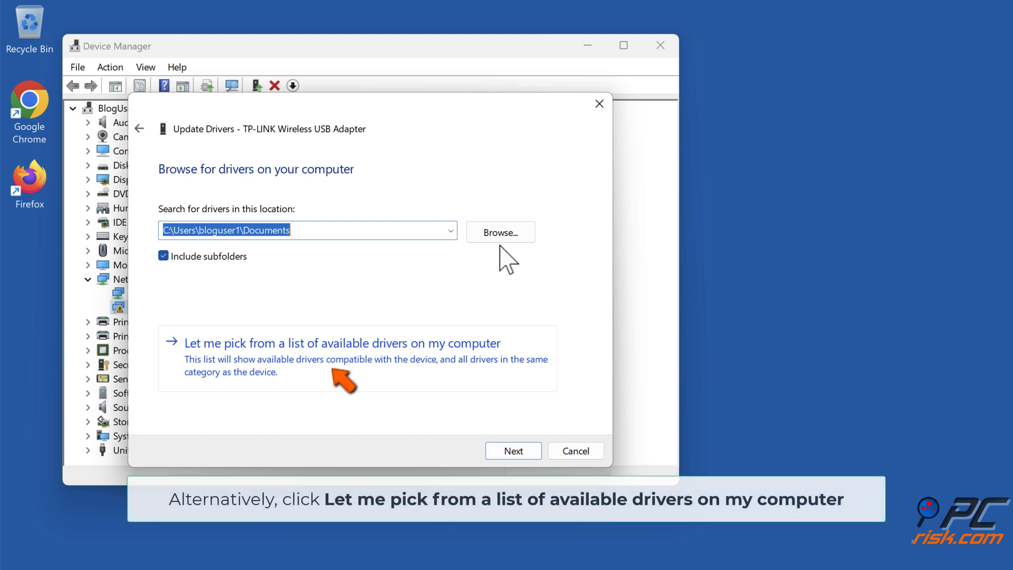
{"action": "mouse_move", "coordinate": [340, 385]}
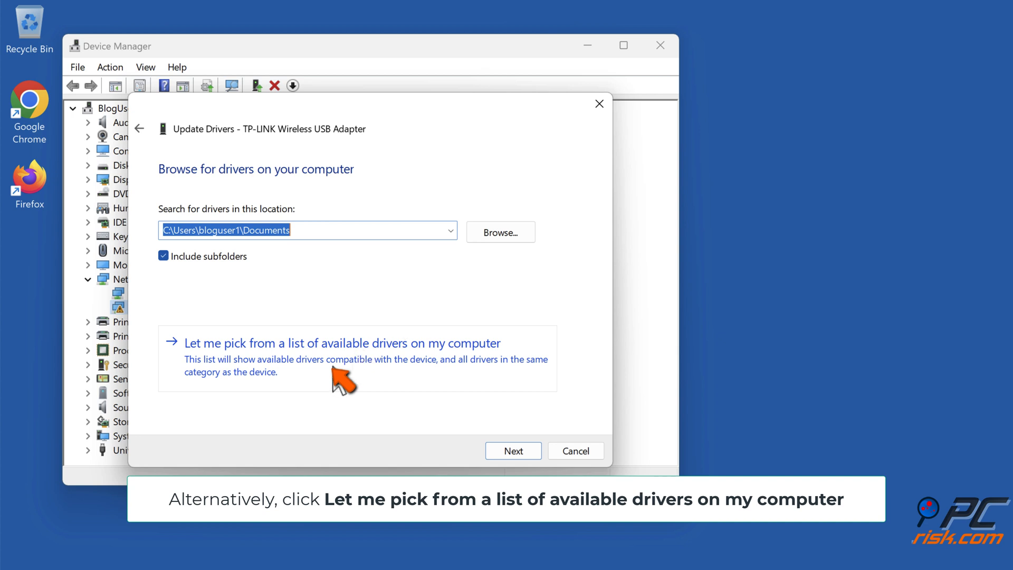
{"action": "left_click", "coordinate": [340, 343]}
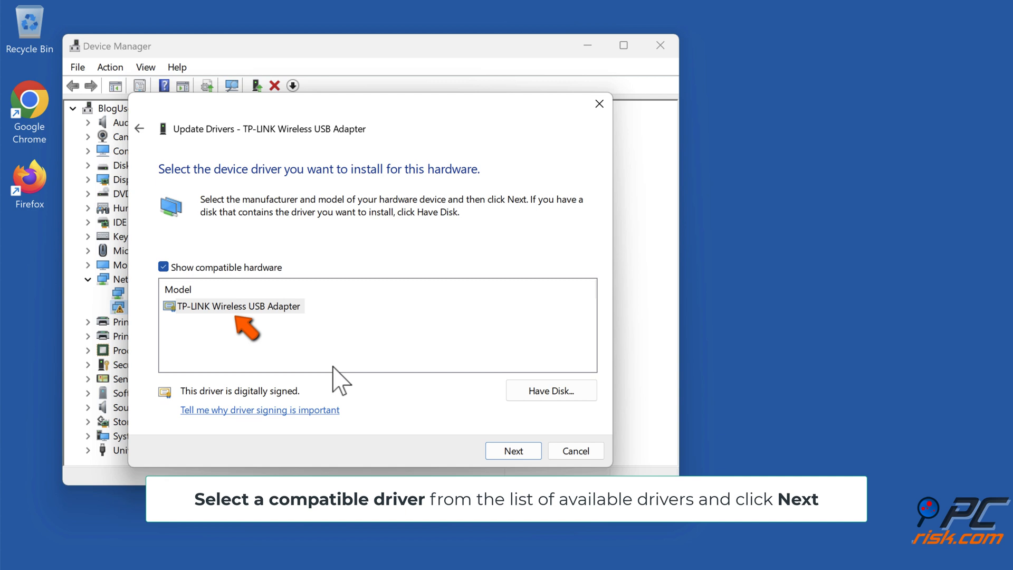
{"action": "left_click", "coordinate": [236, 305]}
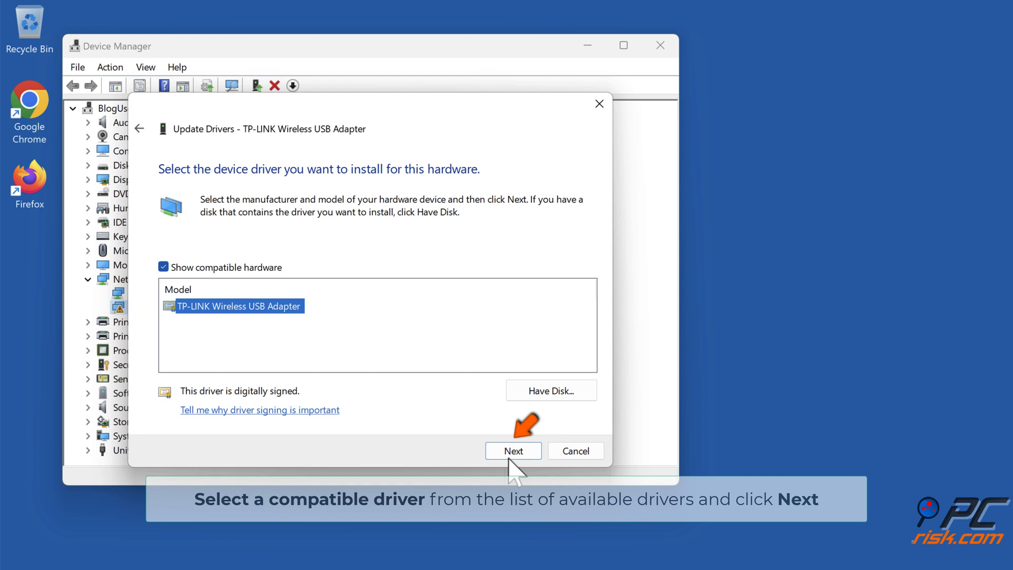
{"action": "left_click", "coordinate": [513, 450]}
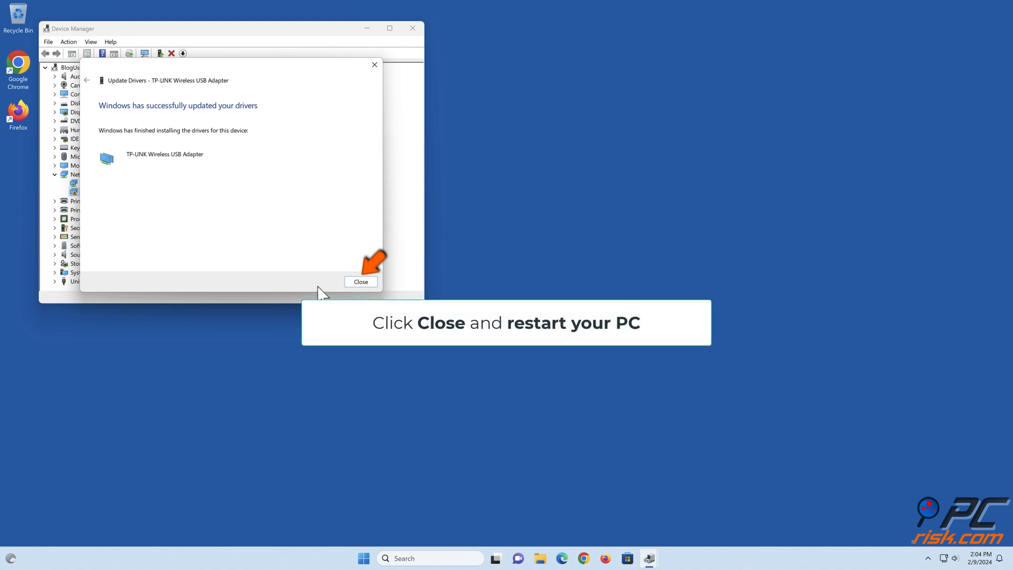
{"action": "left_click", "coordinate": [360, 282]}
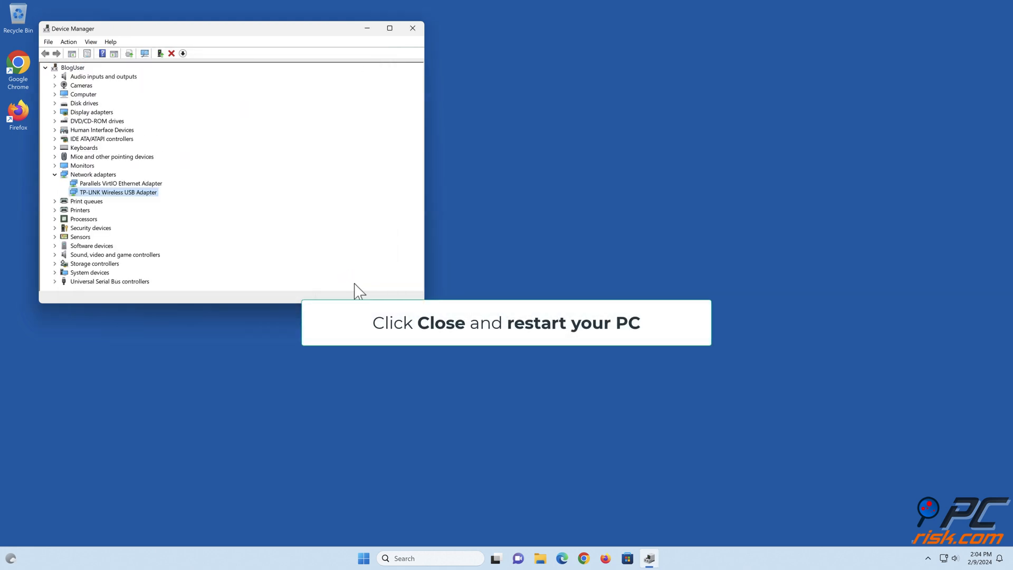
Close the Device Manager window.
{"action": "left_click", "coordinate": [412, 28]}
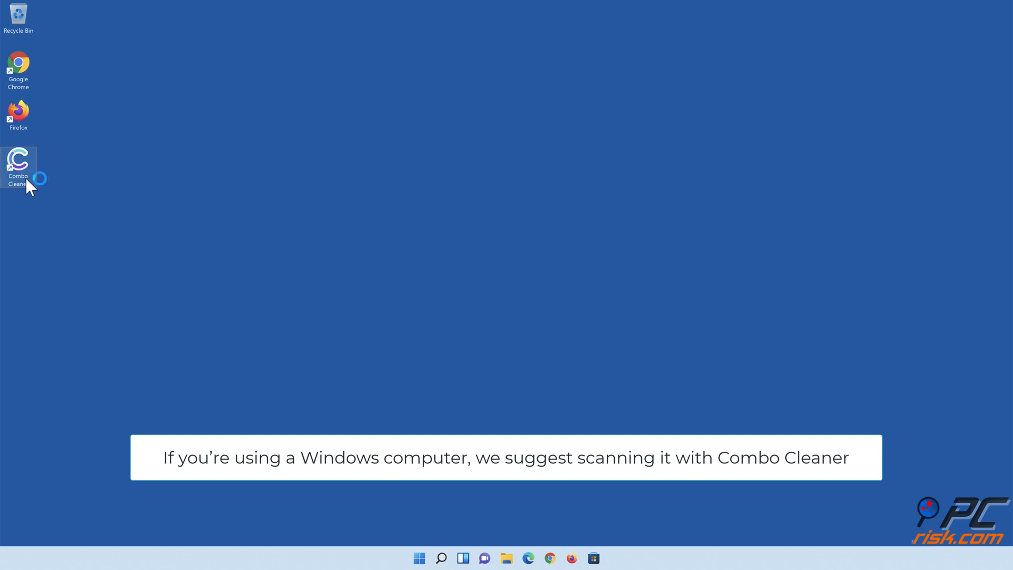
Launch Combo Cleaner, run a quick scan, quarantine all detected threats and dismiss the summary.
{"action": "double_click", "coordinate": [18, 159]}
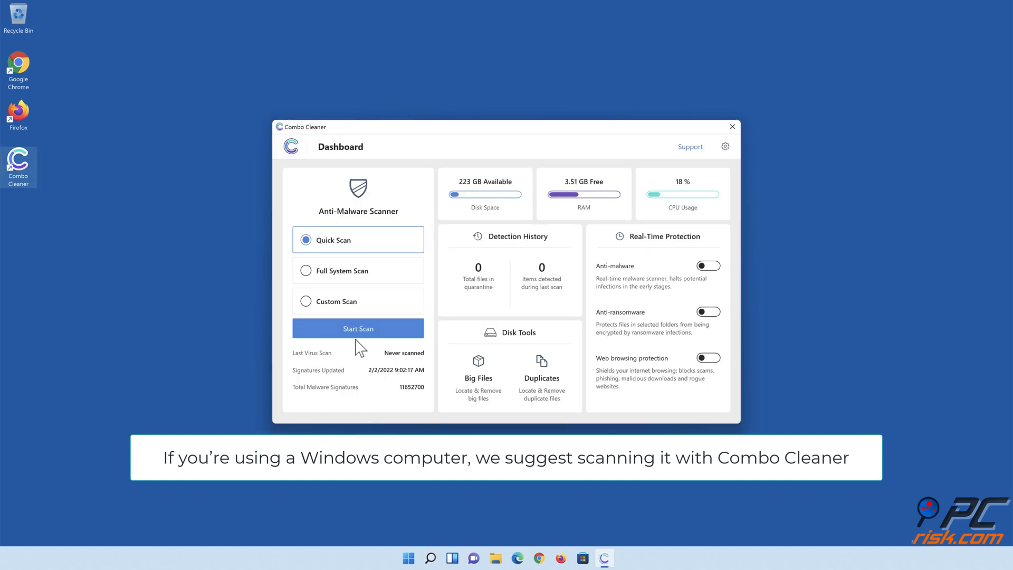
{"action": "left_click", "coordinate": [358, 328]}
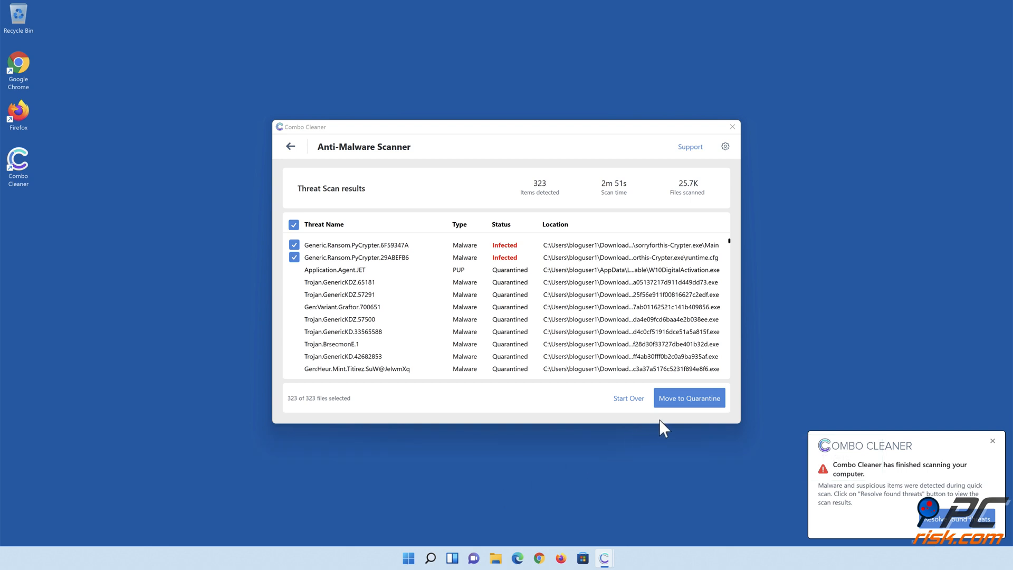
{"action": "left_click", "coordinate": [688, 397]}
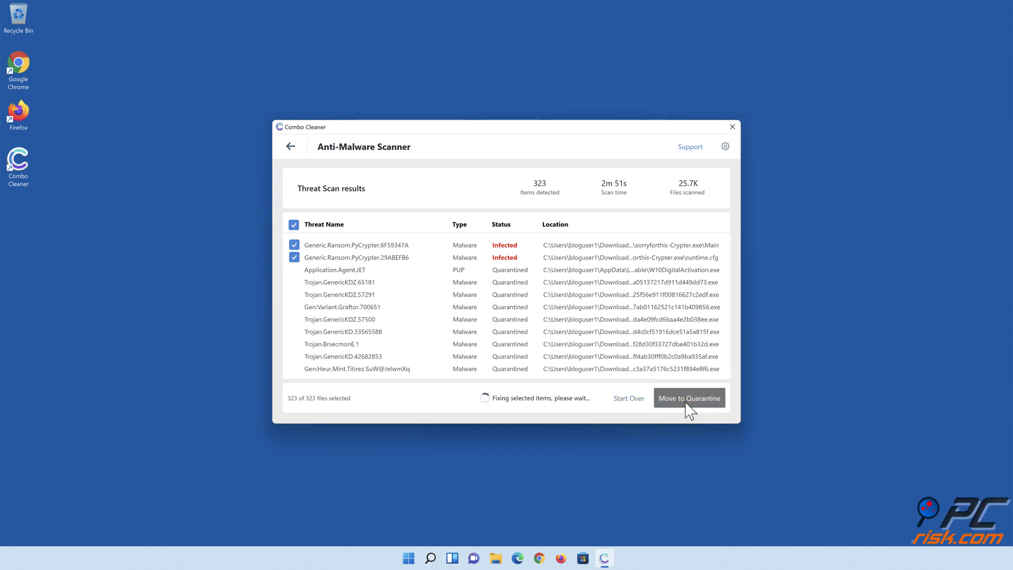
{"action": "left_click", "coordinate": [689, 397]}
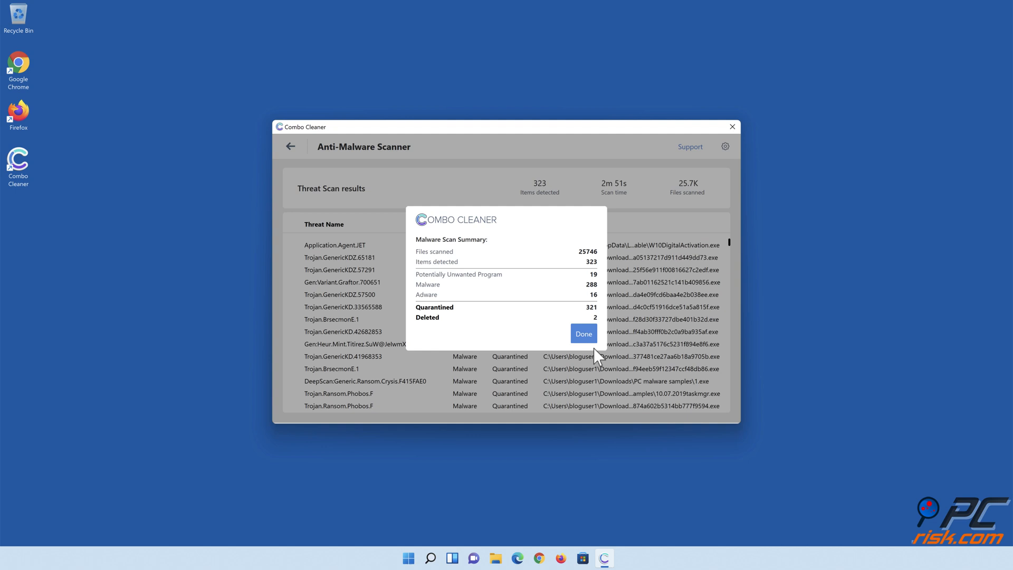
{"action": "left_click", "coordinate": [583, 334]}
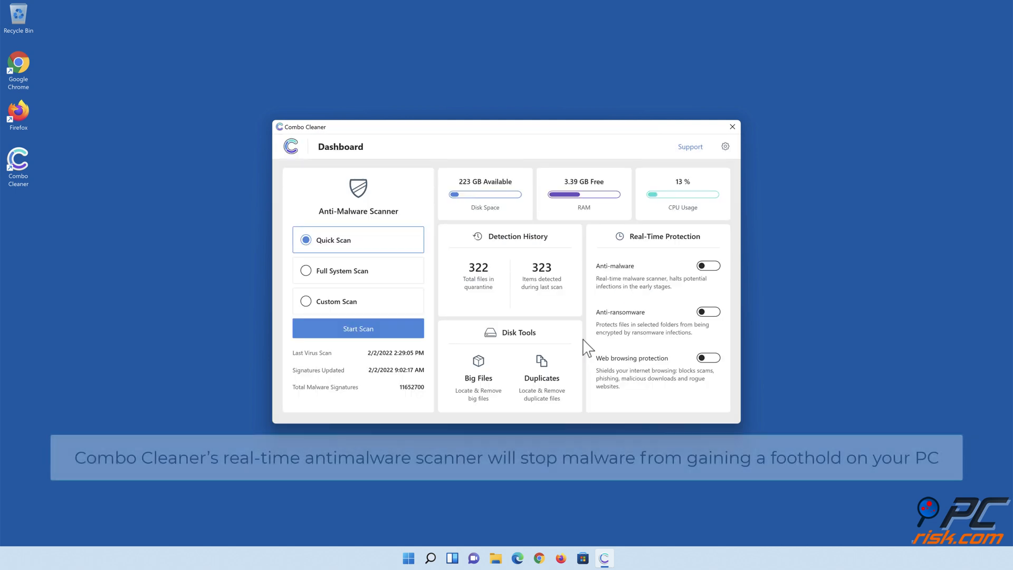
{"action": "mouse_move", "coordinate": [707, 277]}
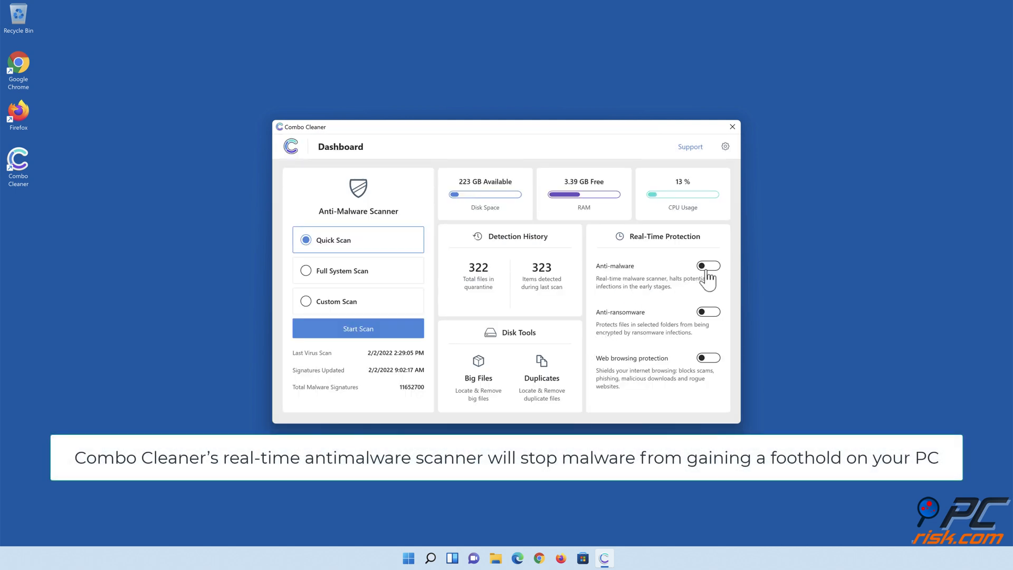
Turn on anti-malware, anti-ransomware guarding Libraries > Documents, and web browsing protection.
{"action": "left_click", "coordinate": [709, 266]}
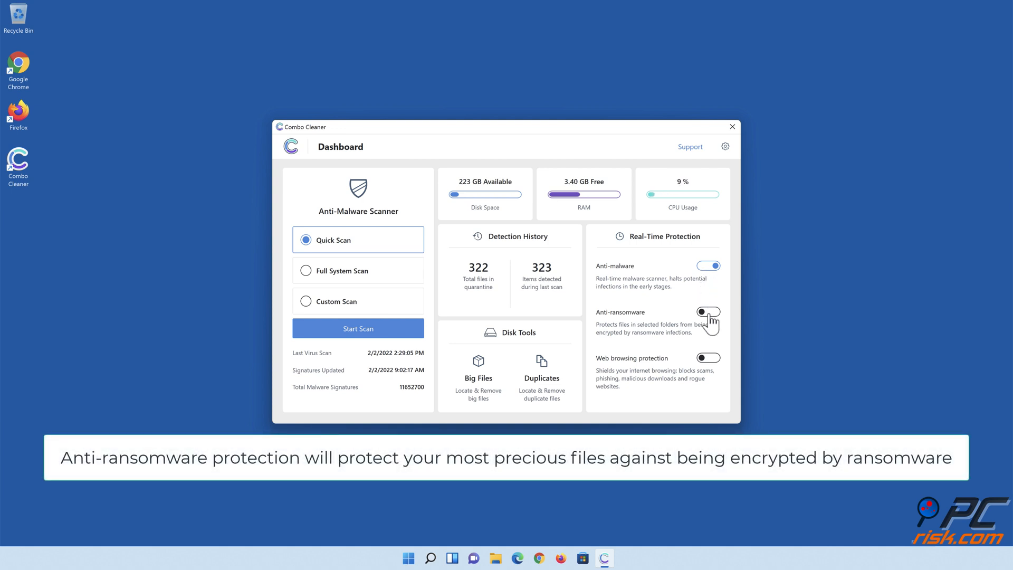
{"action": "left_click", "coordinate": [708, 312]}
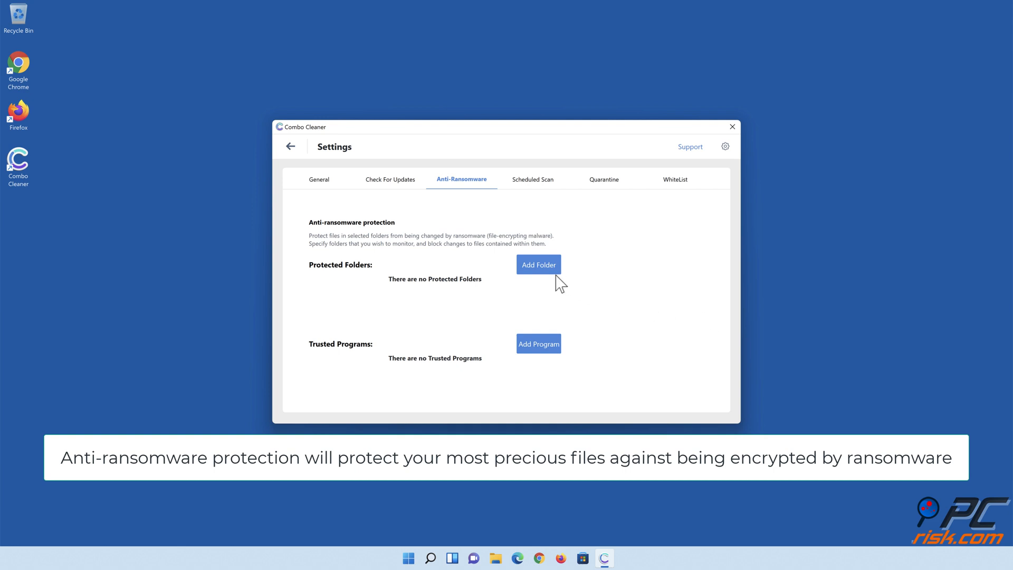
{"action": "left_click", "coordinate": [538, 265]}
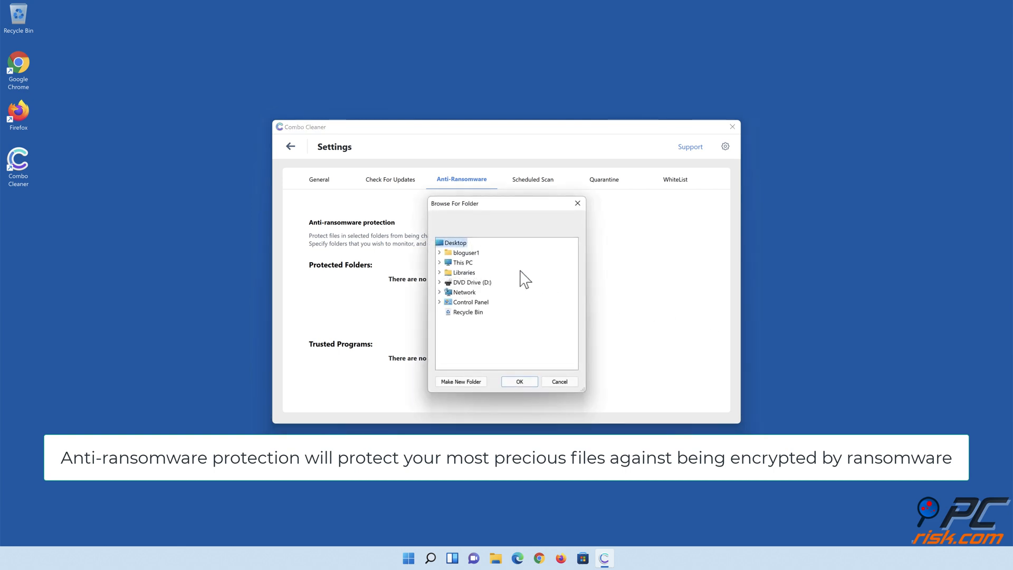
{"action": "left_click", "coordinate": [439, 273]}
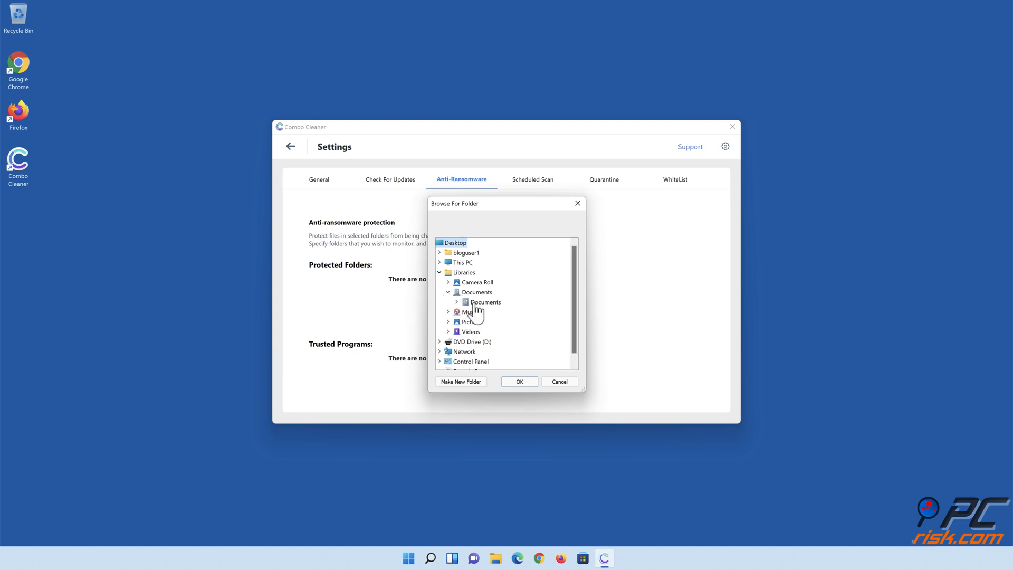
{"action": "left_click", "coordinate": [484, 302]}
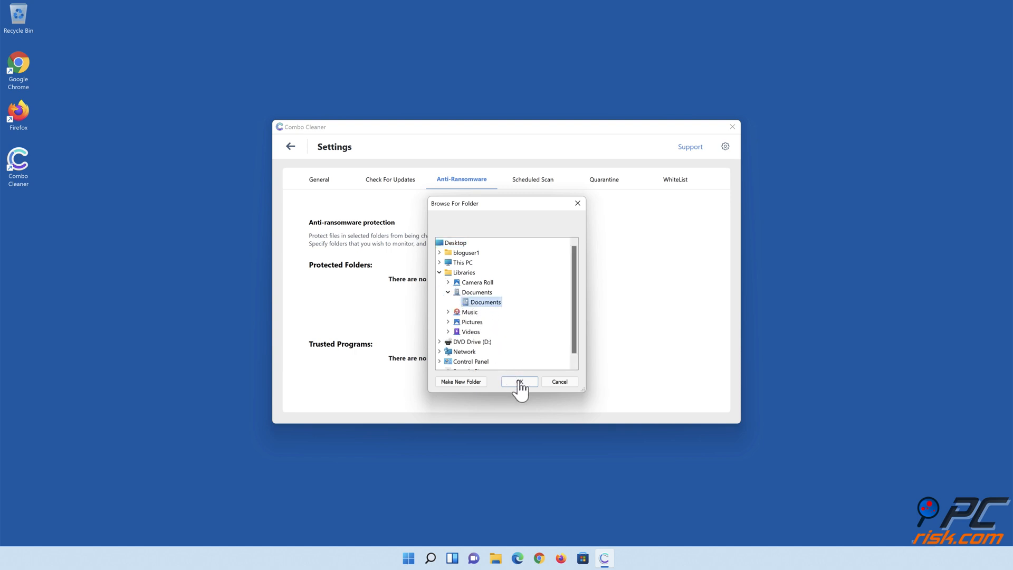
{"action": "left_click", "coordinate": [519, 381]}
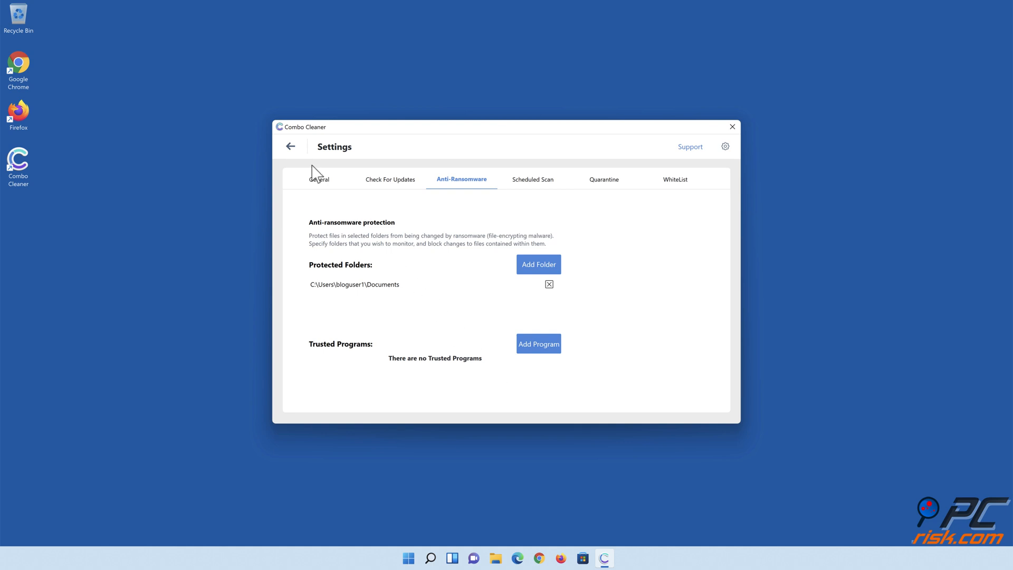
{"action": "left_click", "coordinate": [290, 147]}
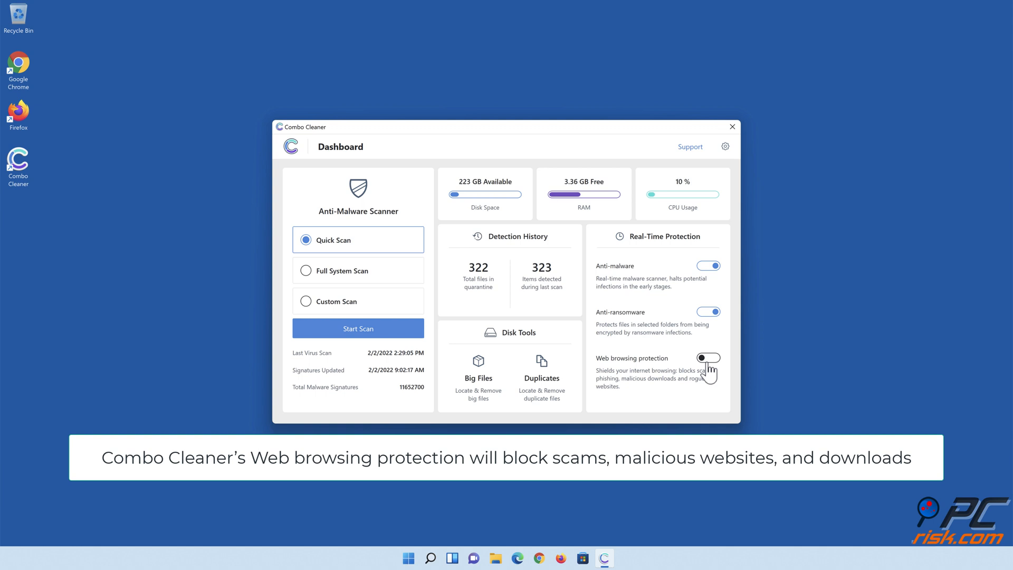
{"action": "left_click", "coordinate": [709, 357]}
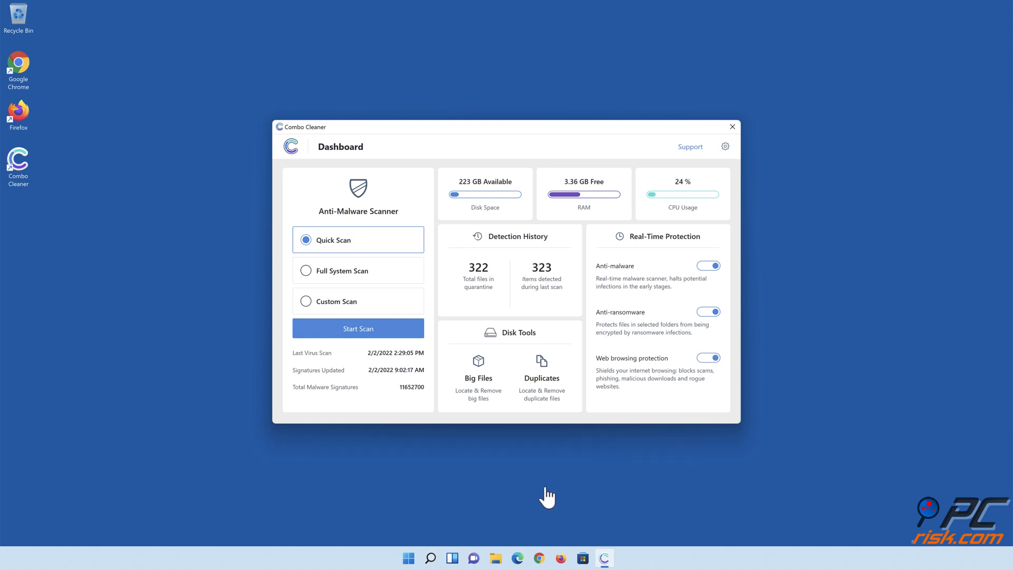